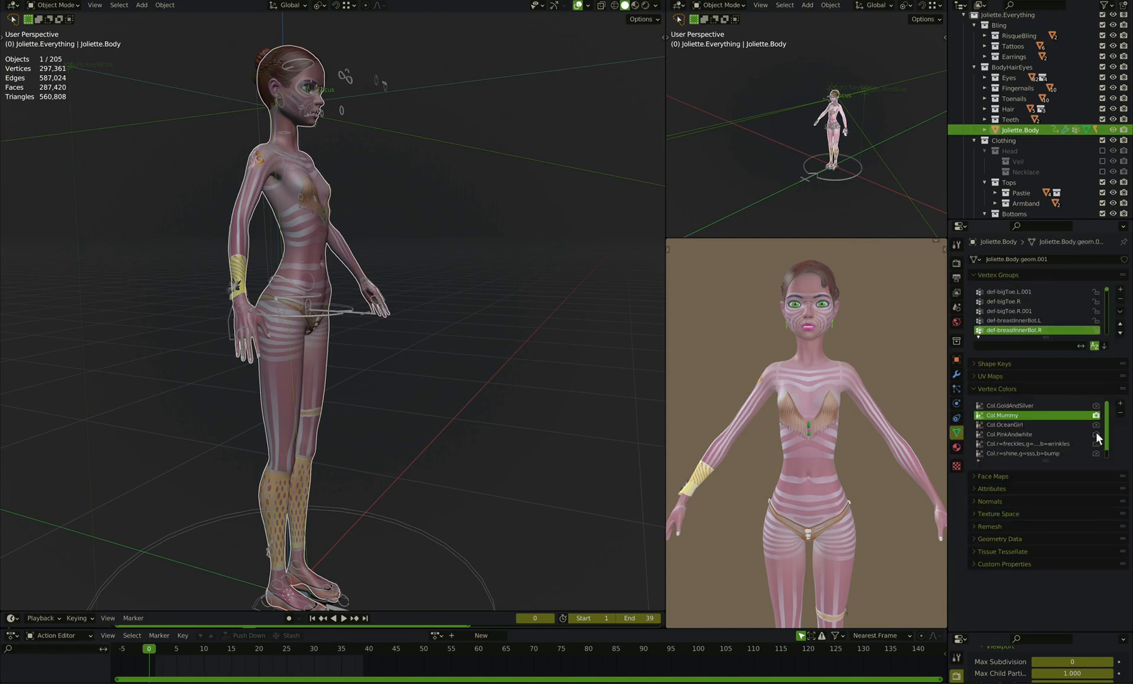
Step: Set Col.PinkAndWhite as the body's vertex colours and remove the patterned Tights collection
click(1009, 434)
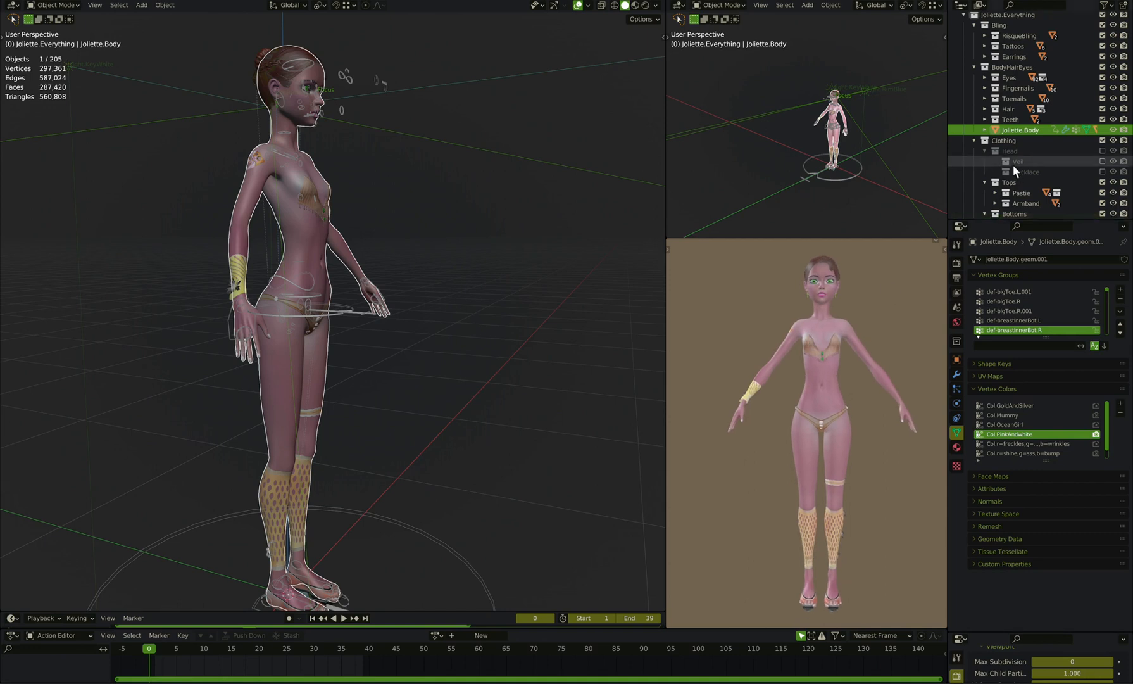
scroll(down, 3)
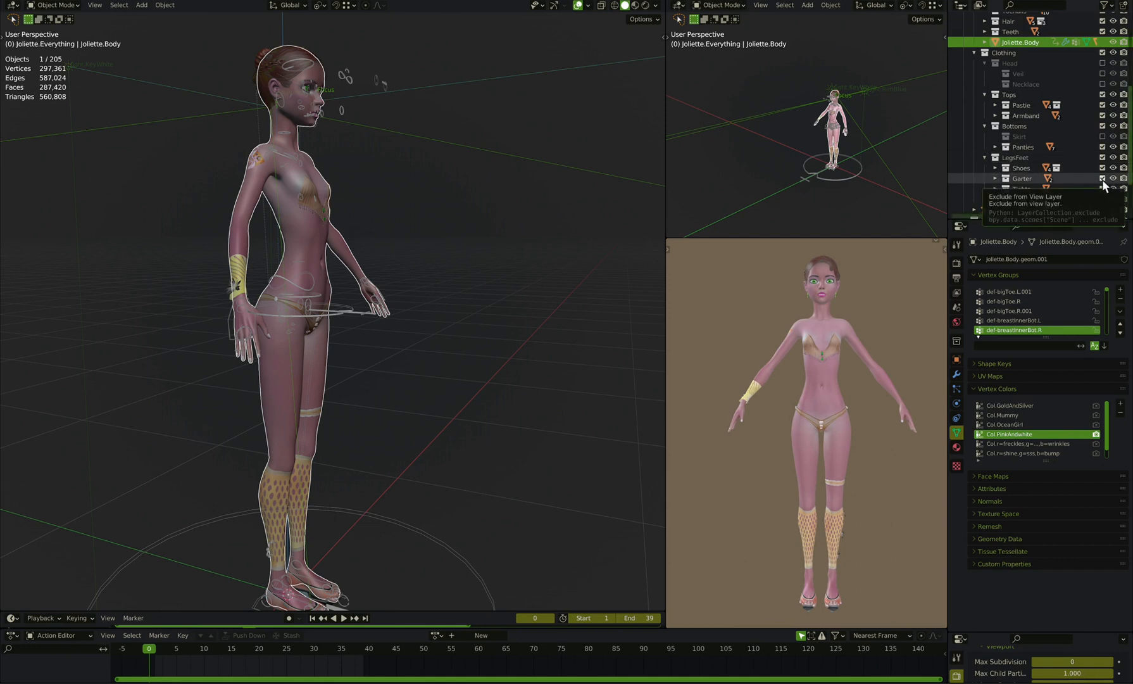
click(1105, 179)
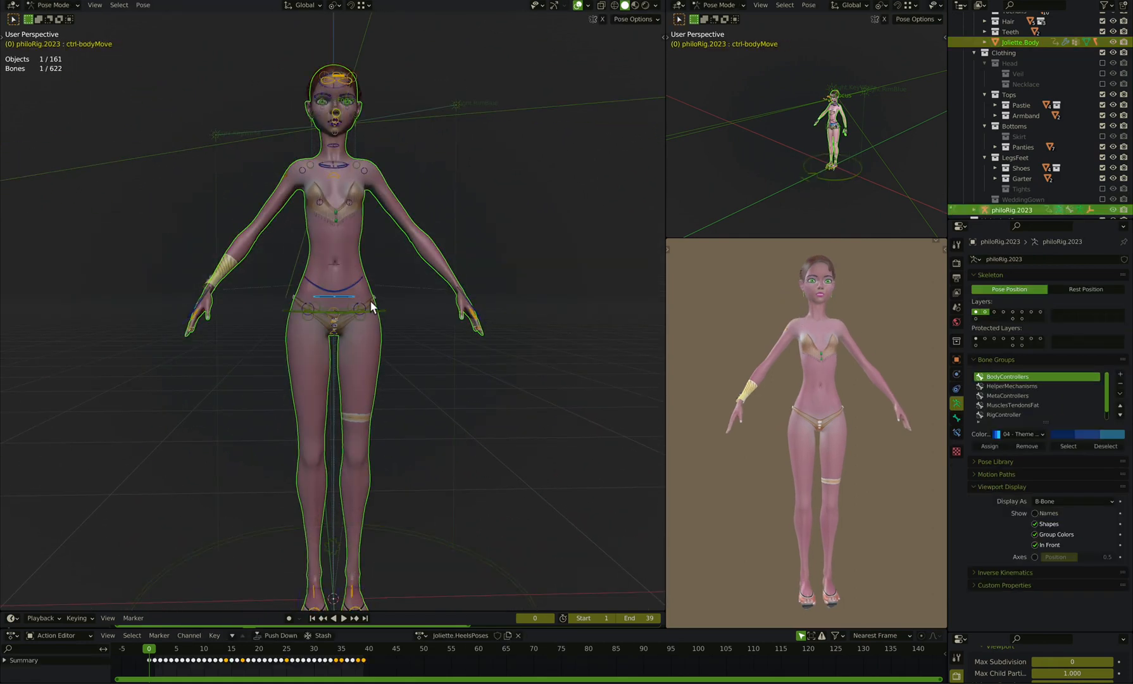
Step: Orbit the viewport around the philoRig.2023 armature in Pose Mode
drag(354, 303, 390, 390)
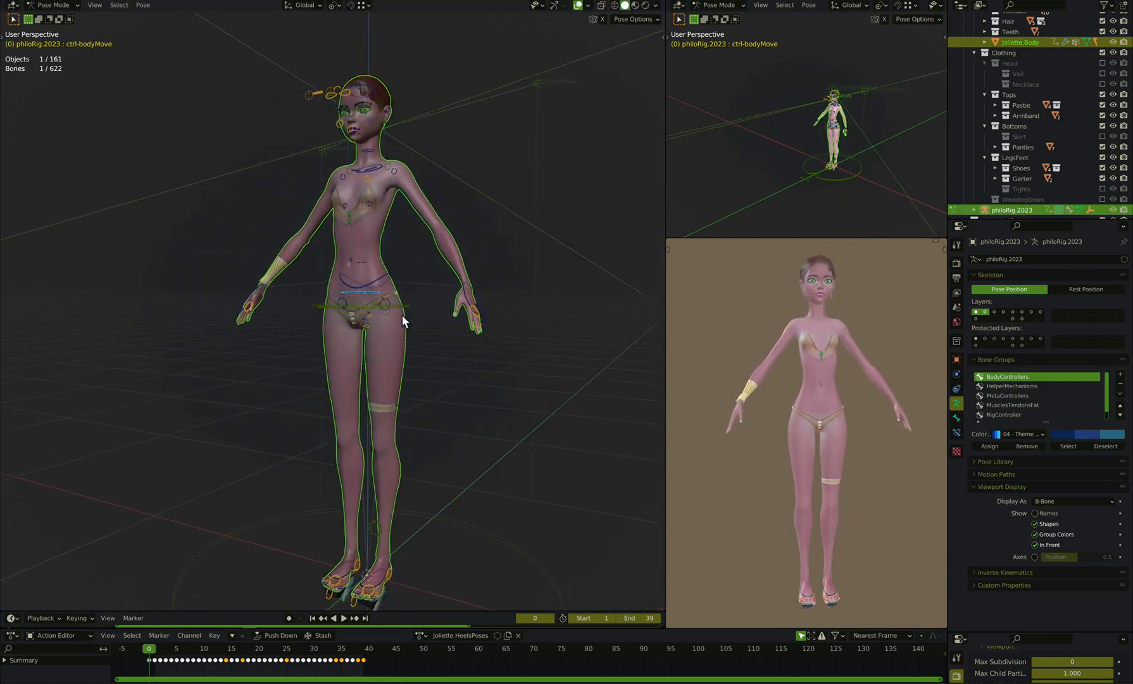
drag(402, 322, 381, 341)
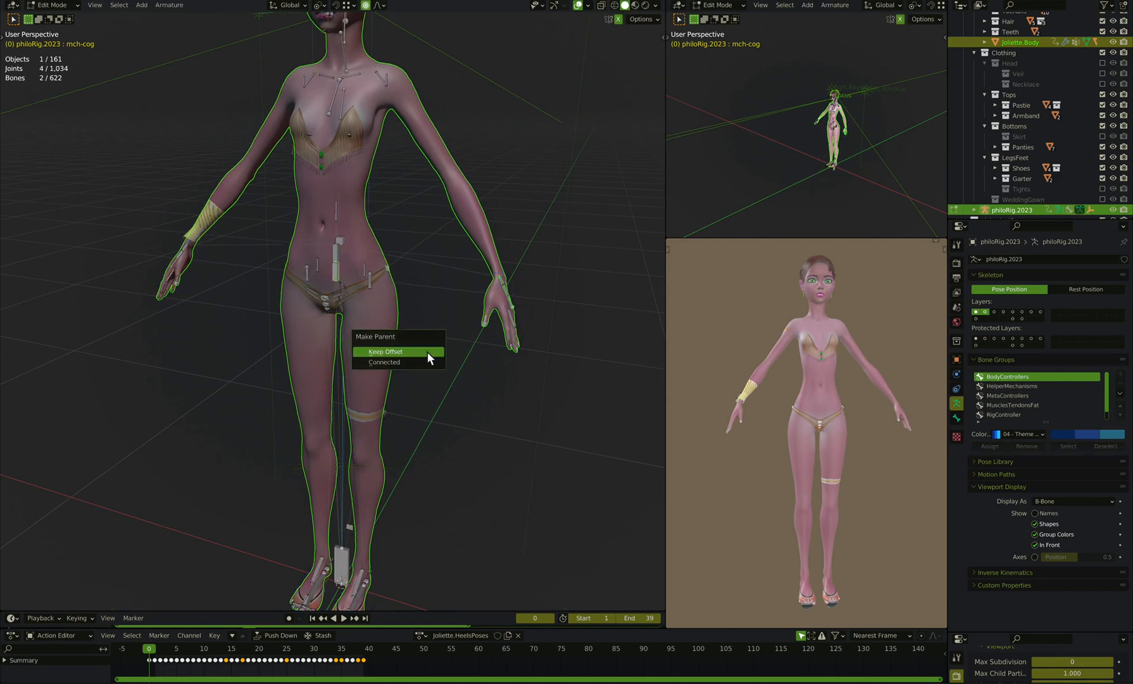
Step: Parent the hand control bone to mch-cog using Keep Offset
click(385, 351)
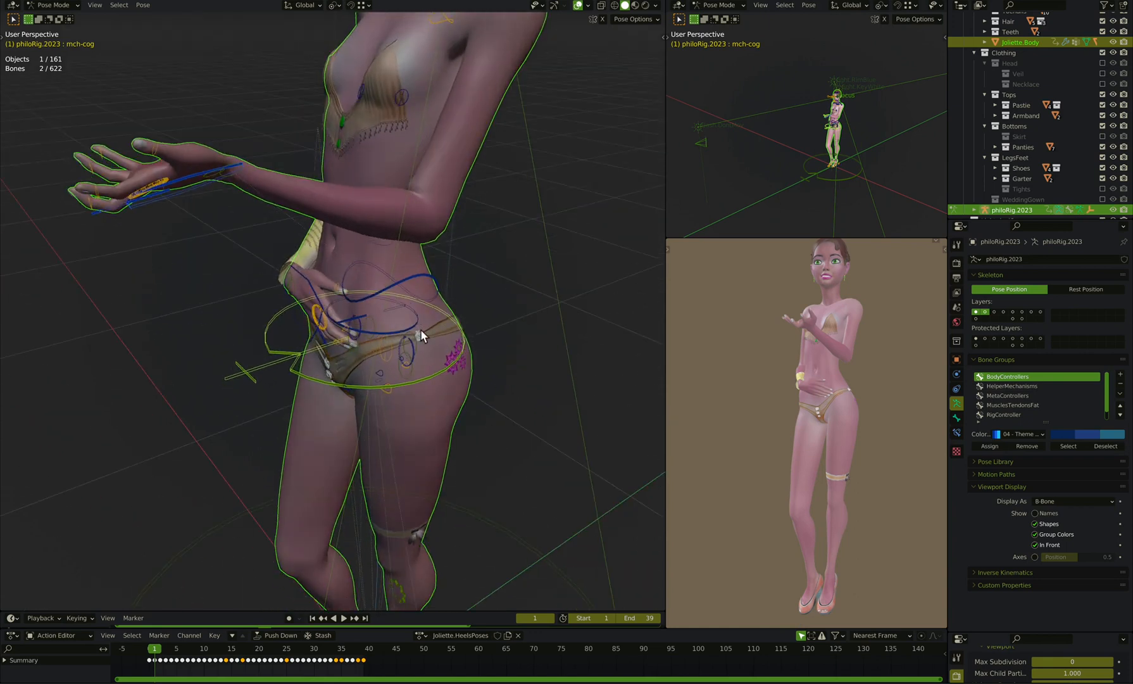
mouse_move(239, 189)
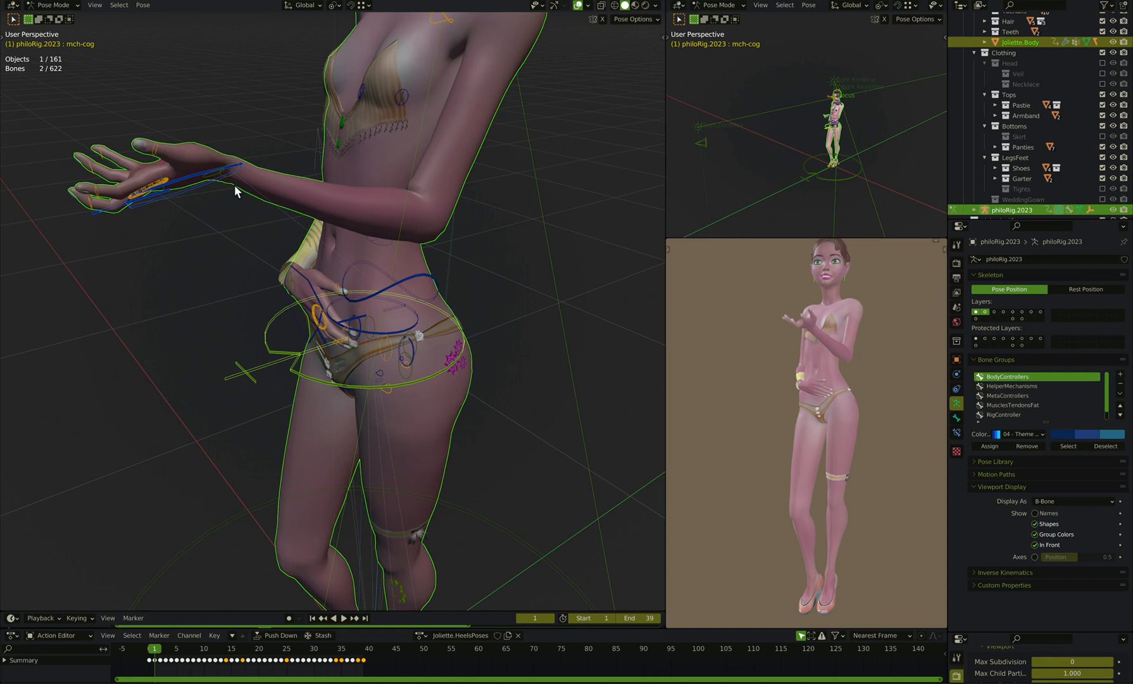
mouse_move(281, 354)
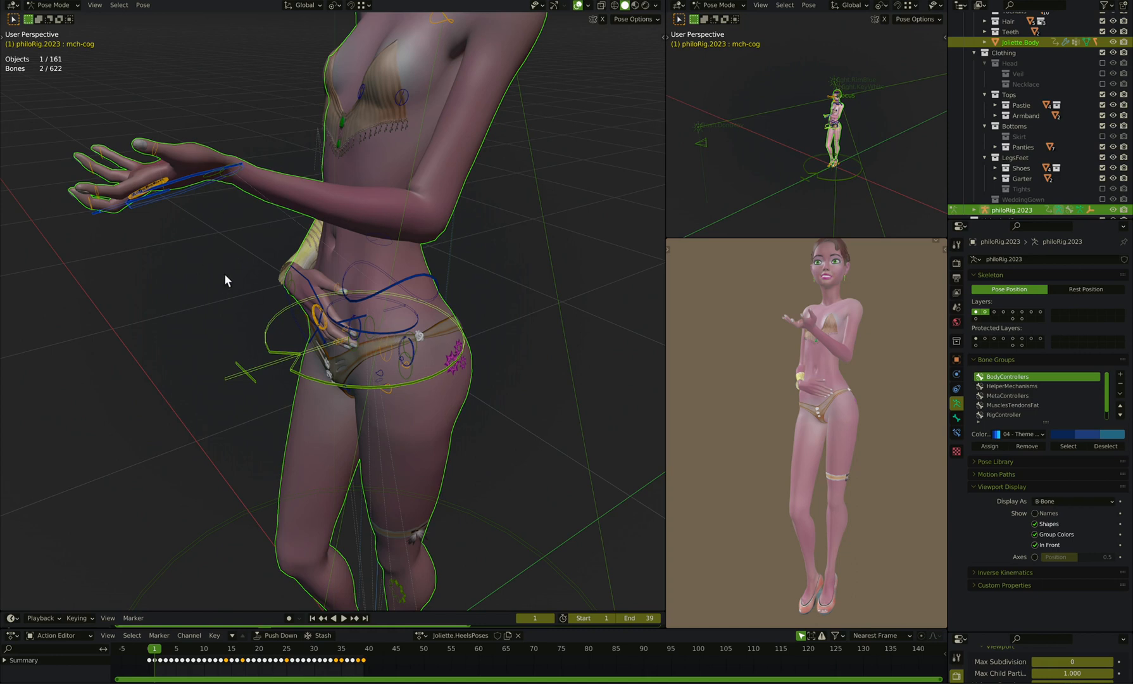
Step: Scrub the timeline to check the hand control poses, ending at frame 1
scroll(down, 3)
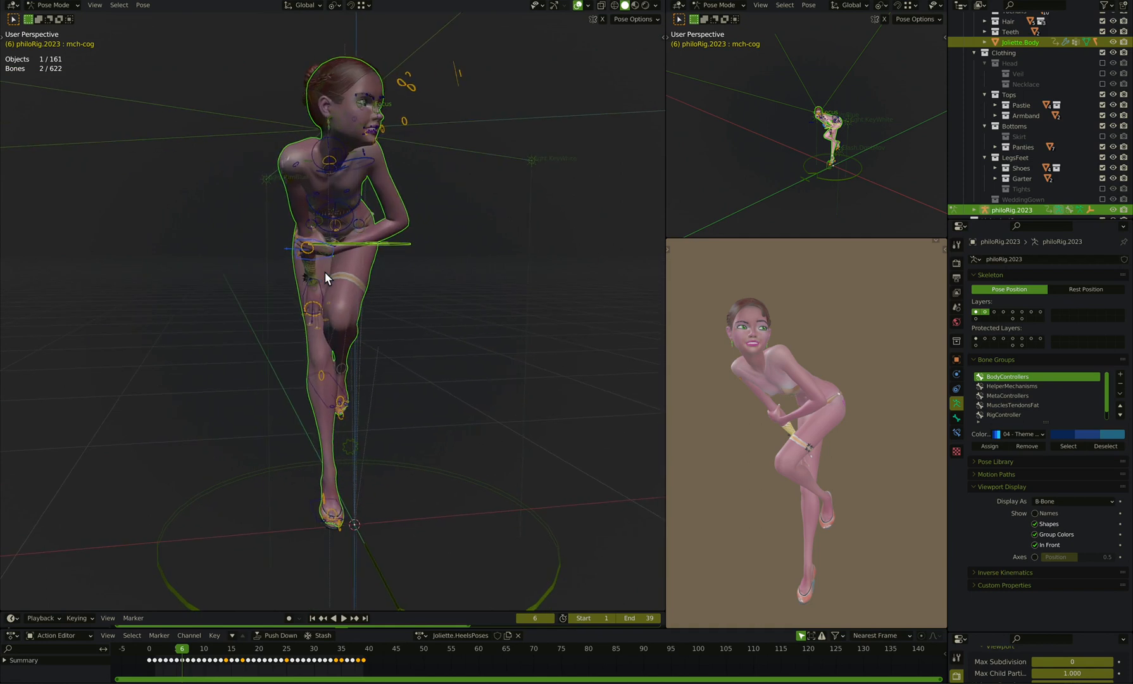
click(148, 648)
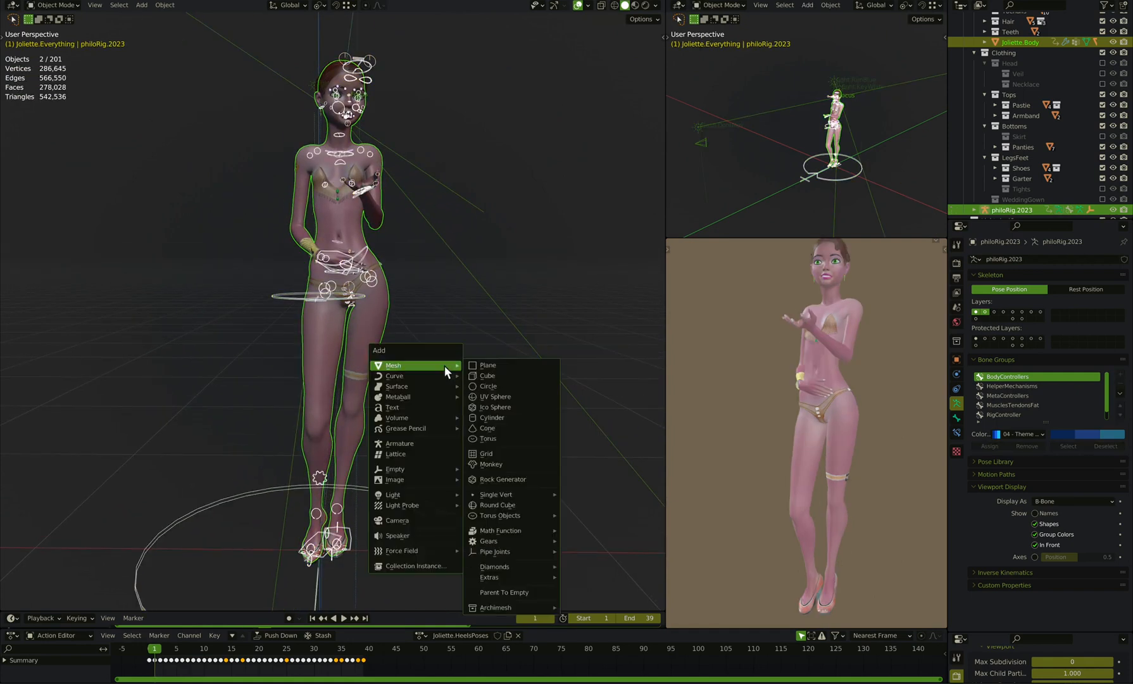
mouse_move(395, 453)
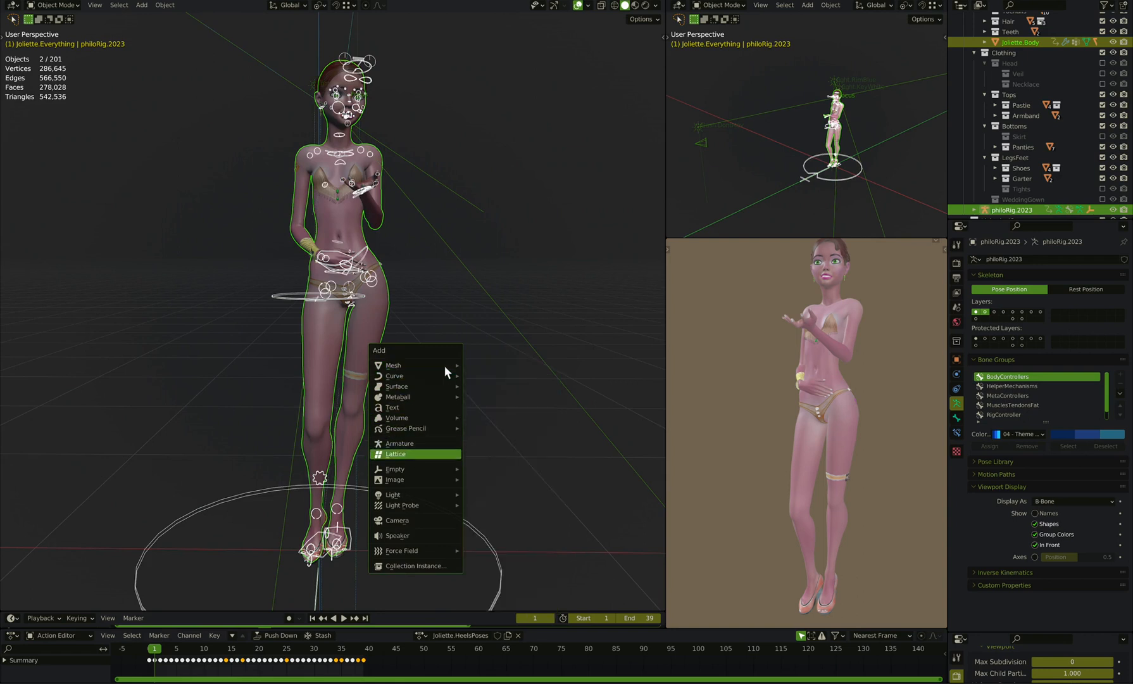
mouse_move(394, 468)
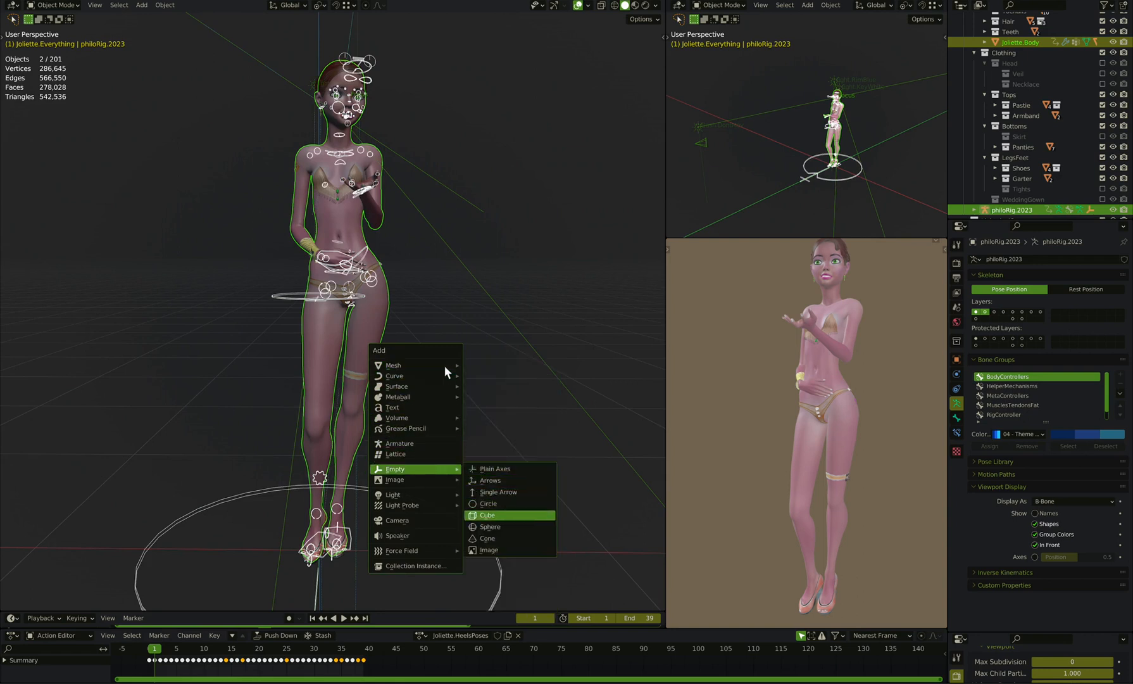
Step: Add a size 0.1 sphere empty hand.L and duplicate it beside as hand.R
click(490, 526)
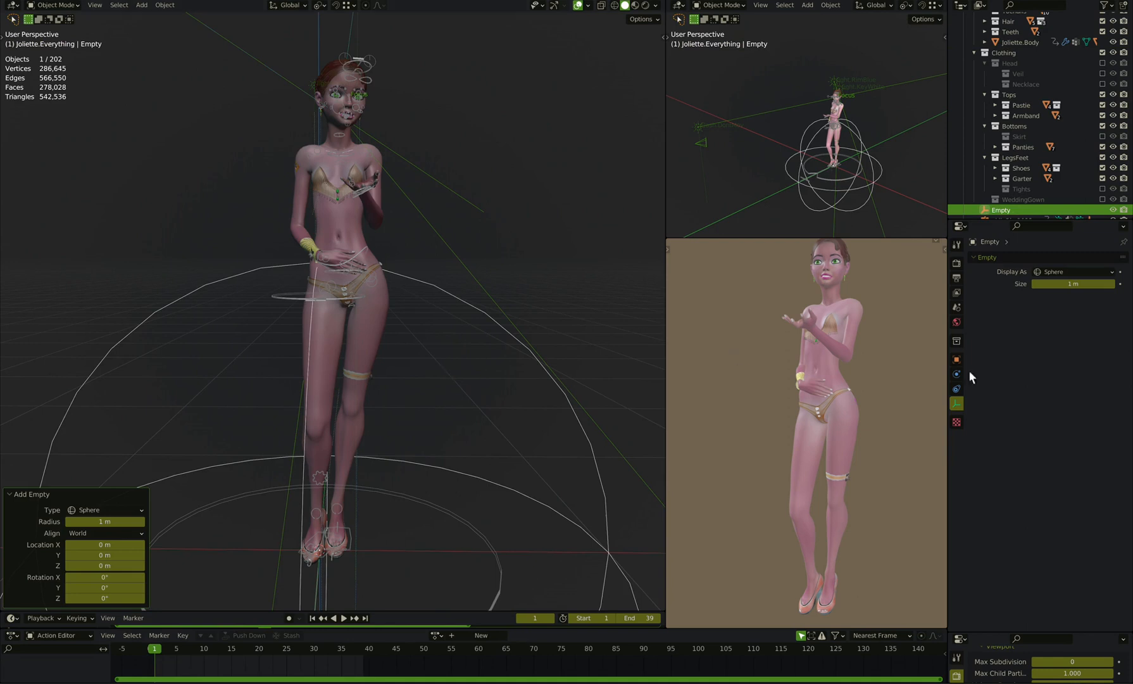
click(1073, 284)
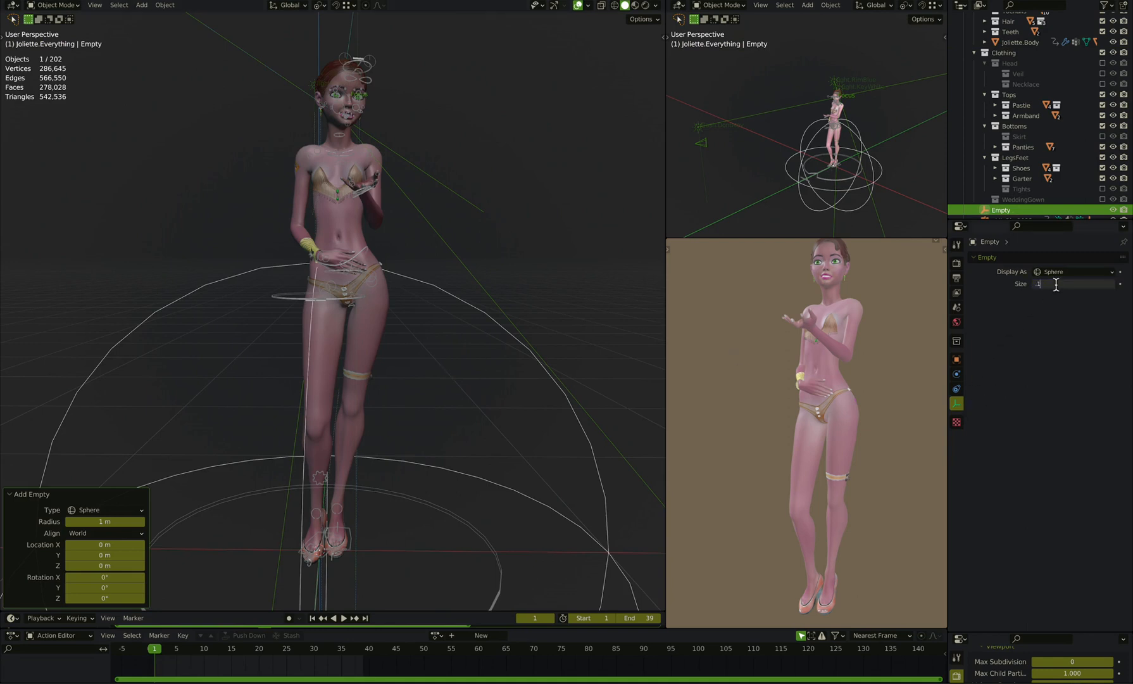
text(0.1)
click(1041, 209)
text(hand.L)
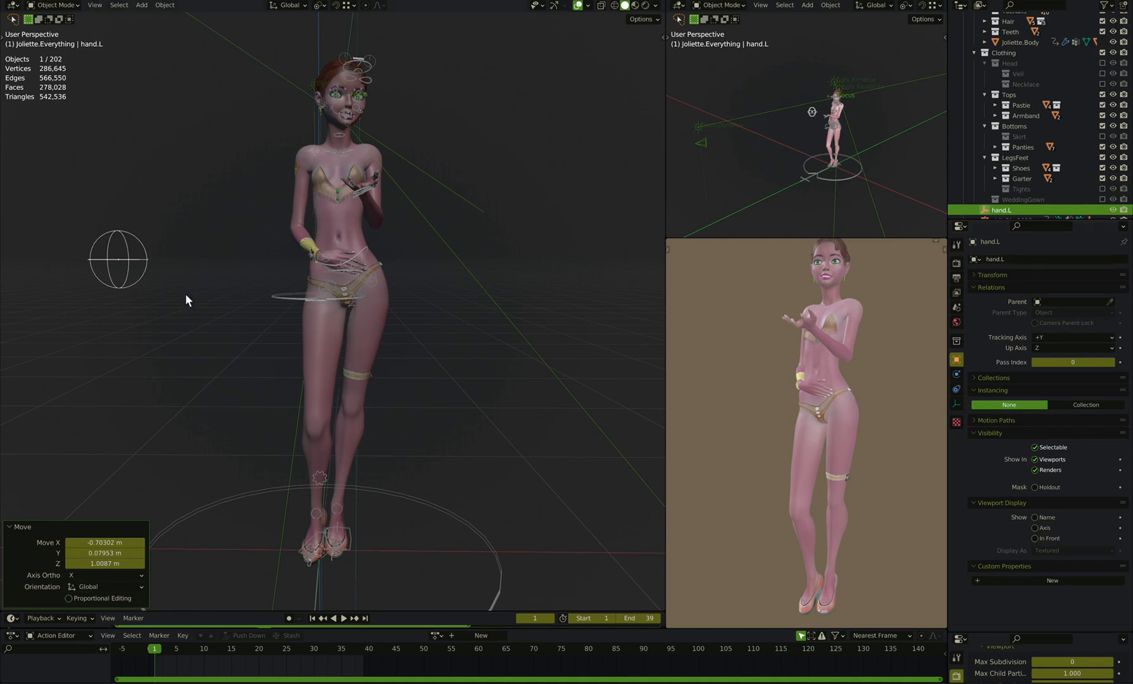
key(shift+d)
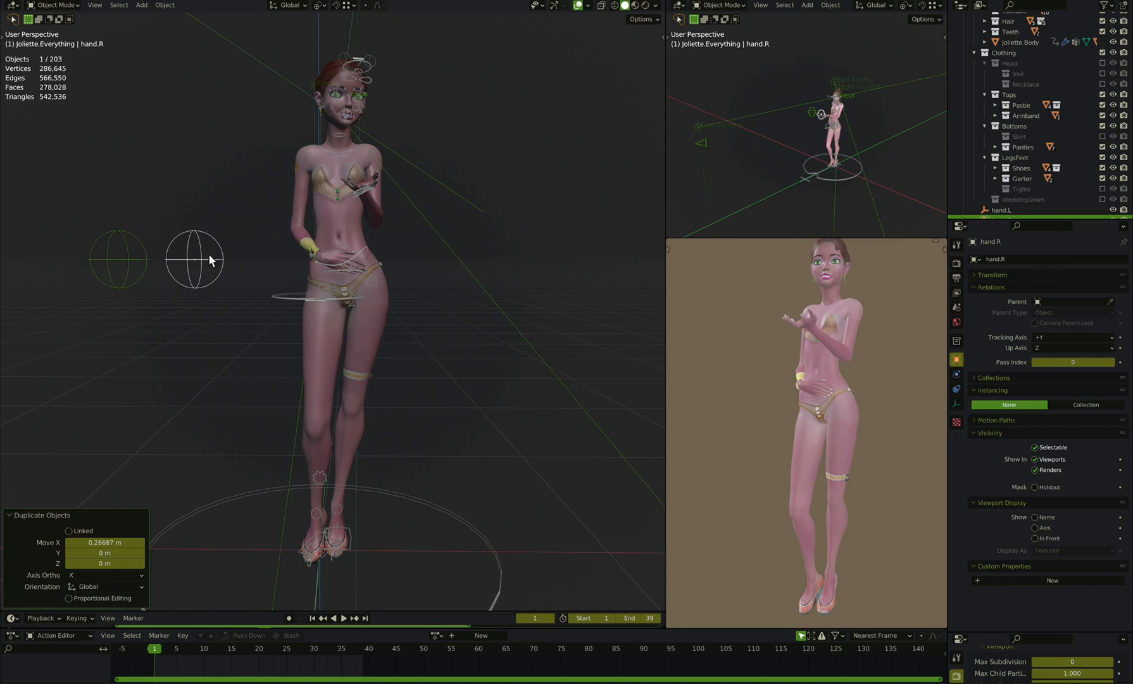
click(956, 389)
text(pr)
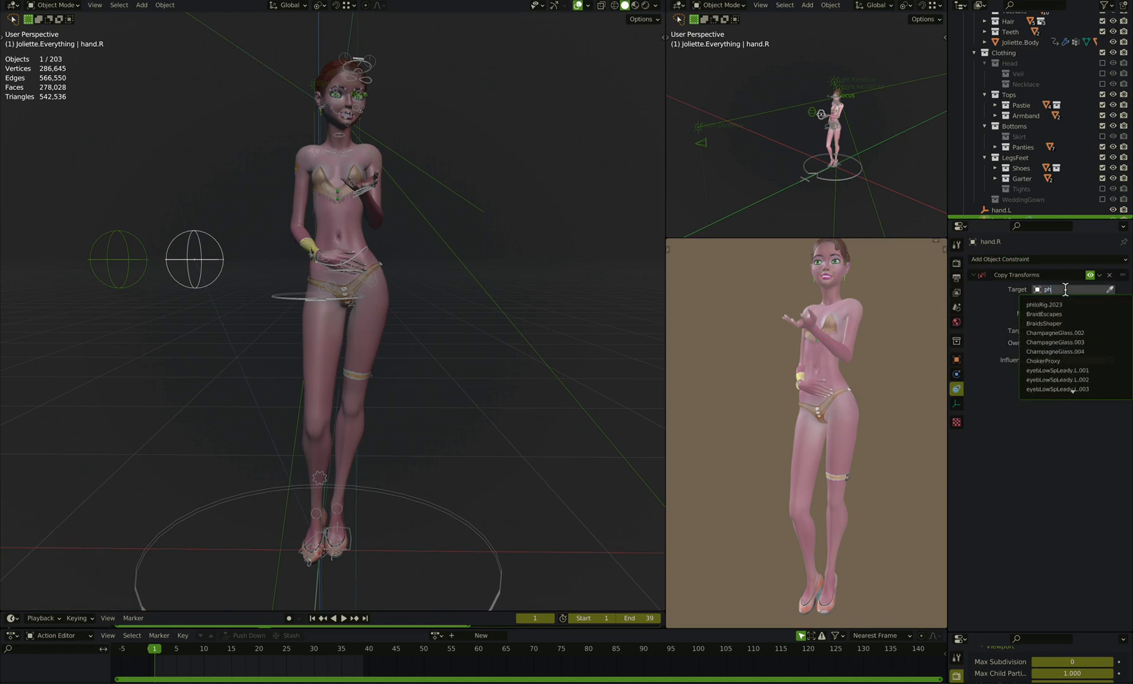
Step: Constrain hand.R to bone ctrl-hand.R, copy the constraint to hand.L, and select both empties
click(1047, 303)
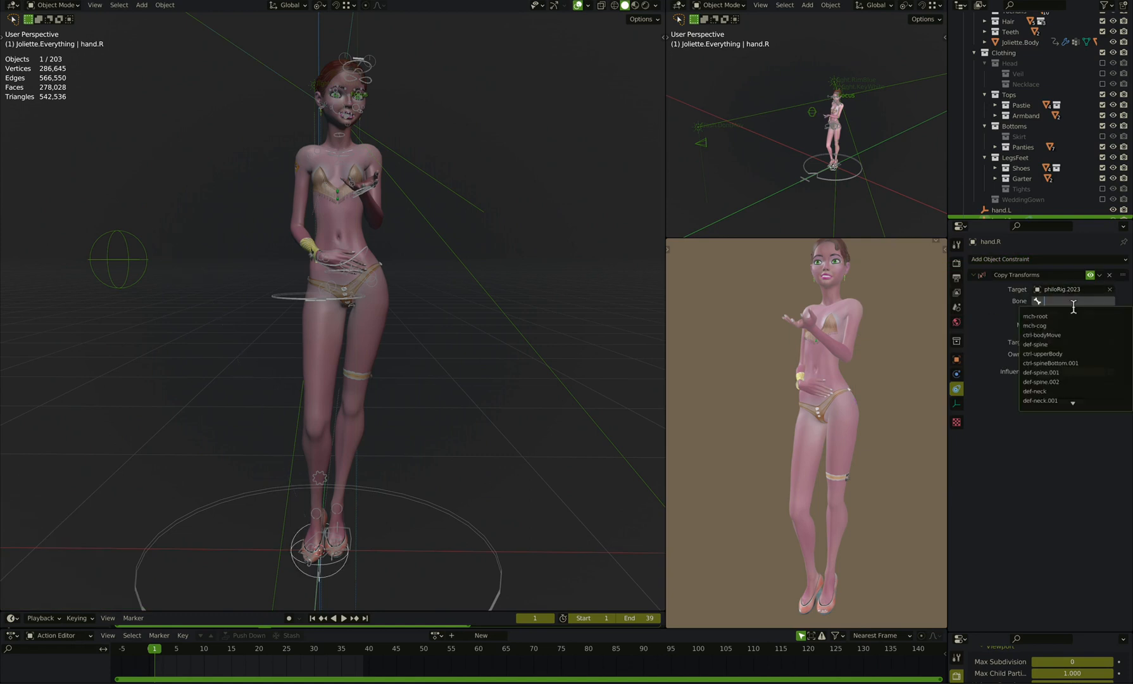
text(hand)
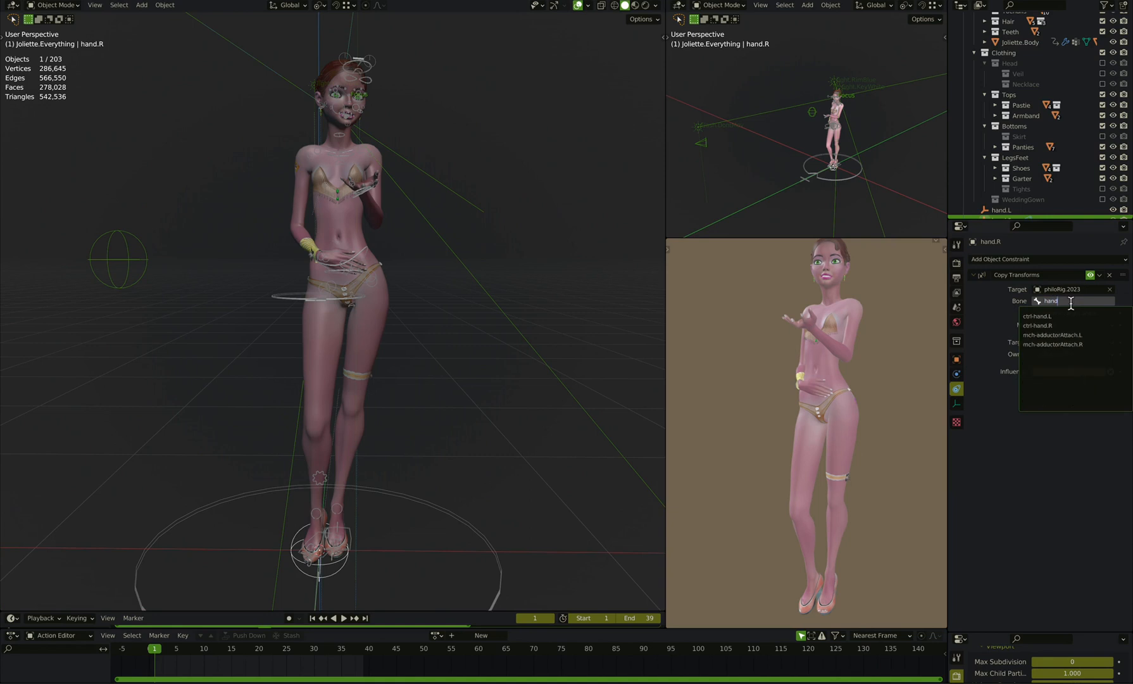
click(1039, 326)
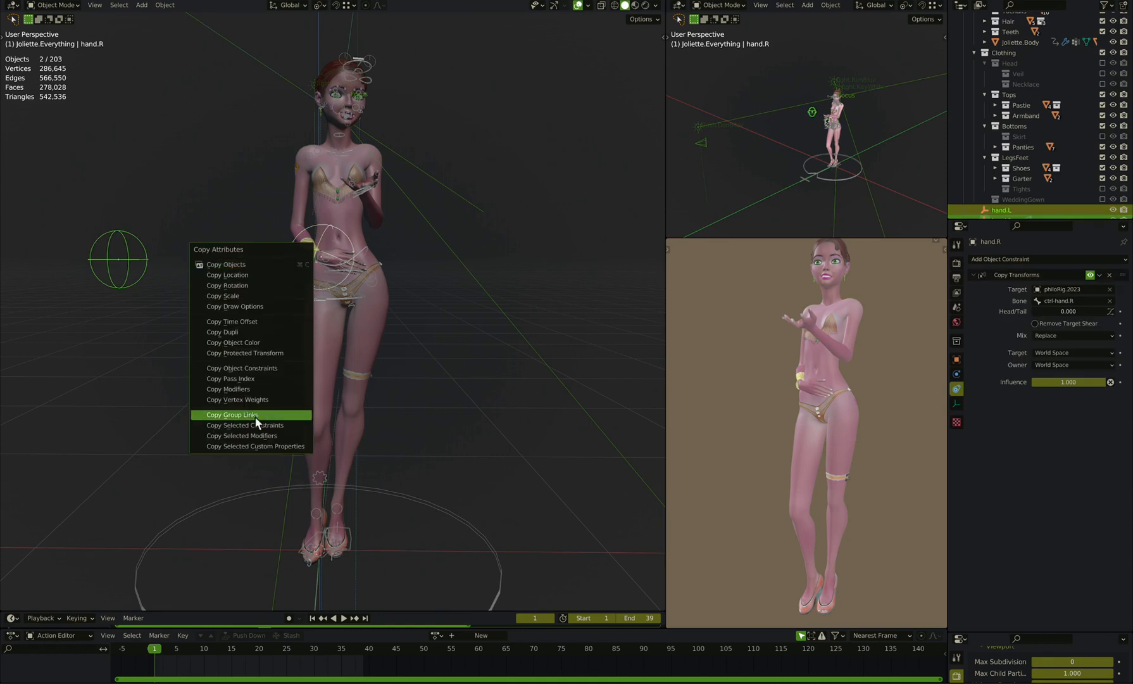
mouse_move(273, 442)
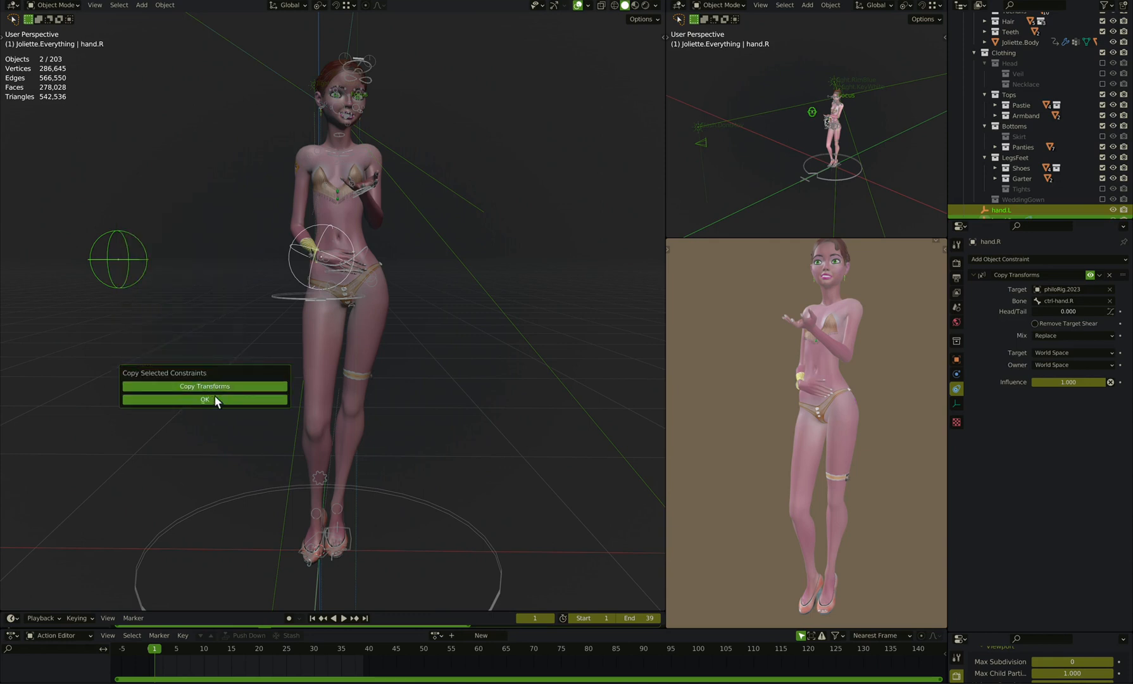
click(204, 399)
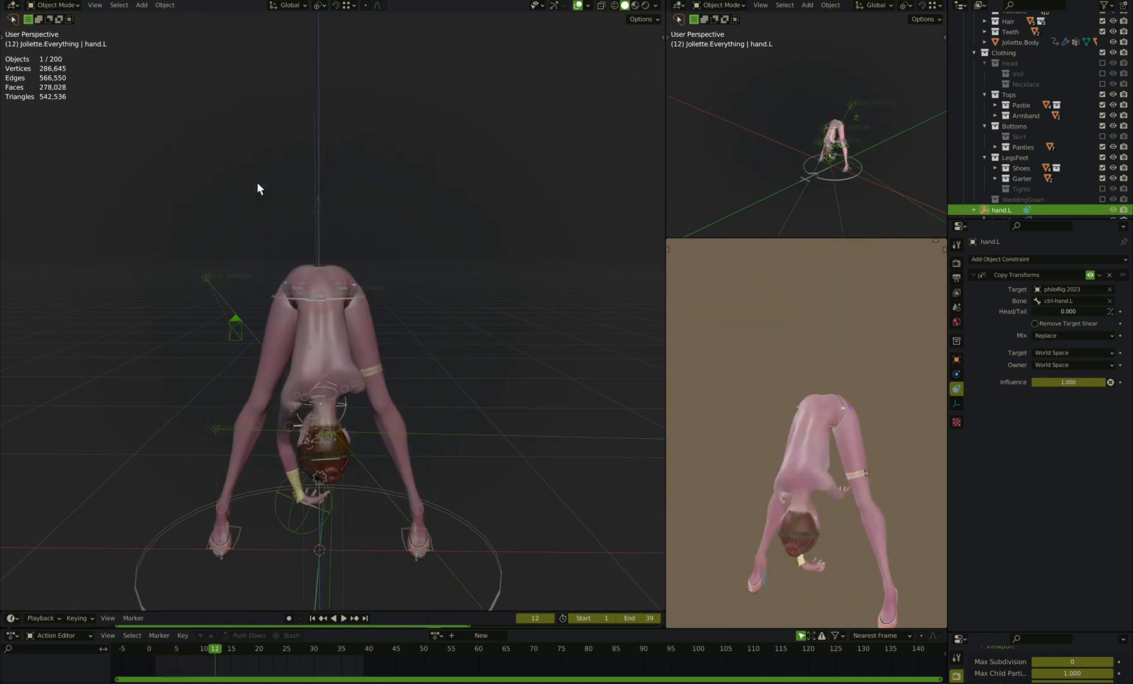
click(154, 648)
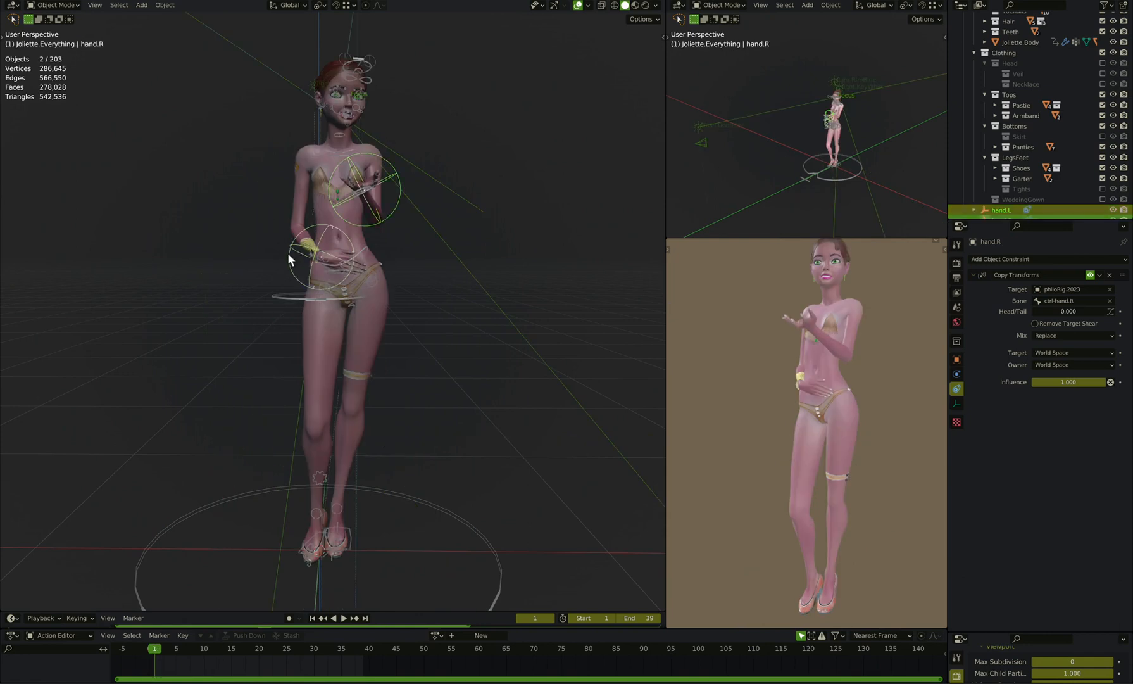
Step: Bake the empties over frames 1–39 with Visual Keying and Clear Constraints enabled
click(164, 5)
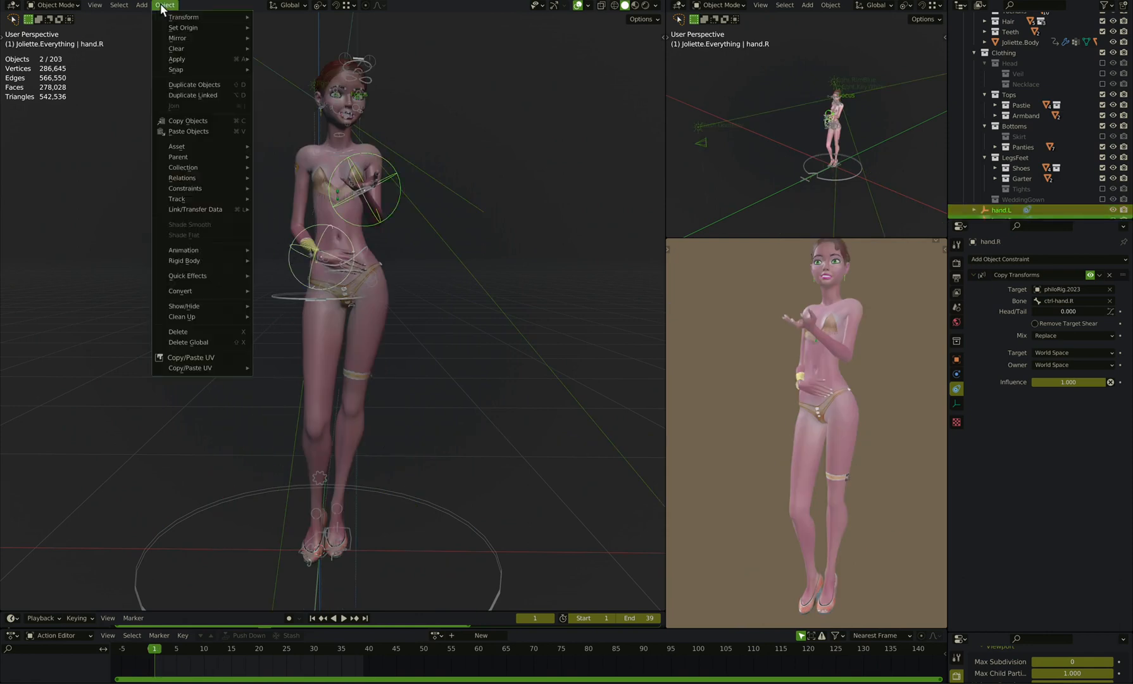
mouse_move(184, 260)
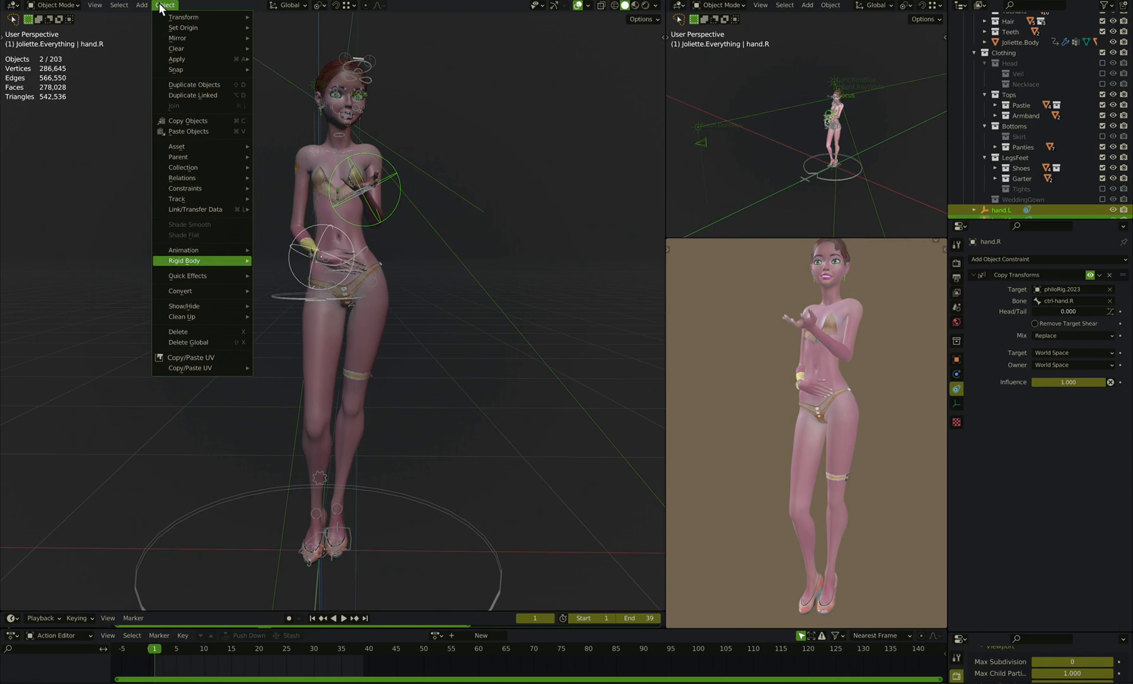
mouse_move(183, 250)
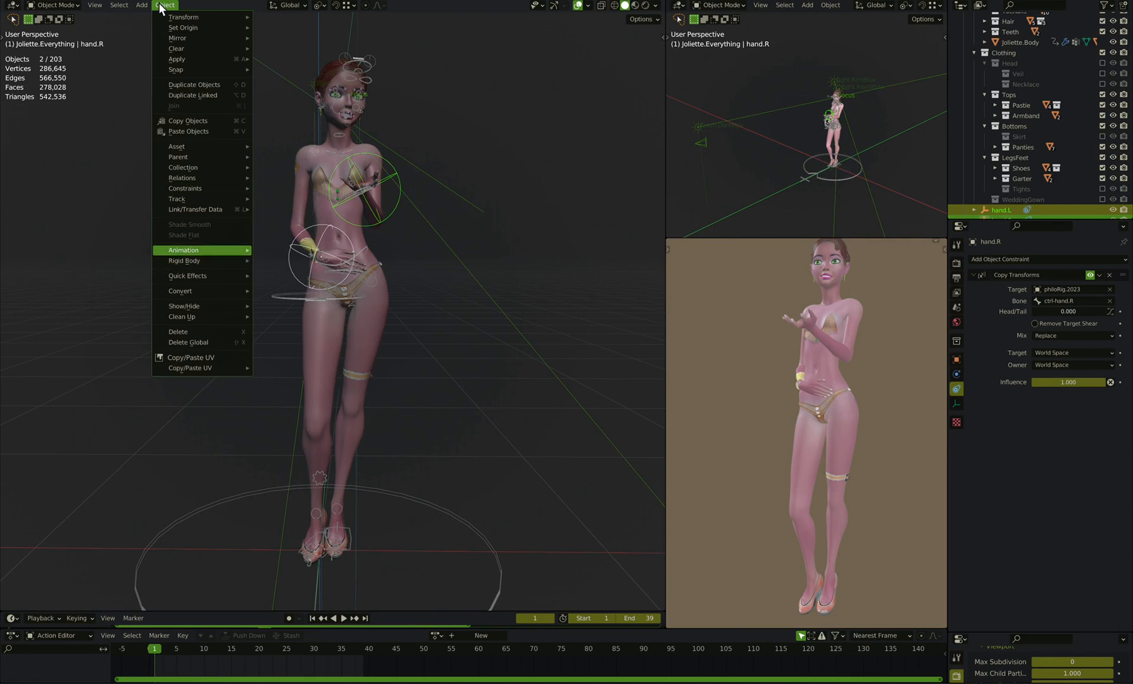
click(184, 250)
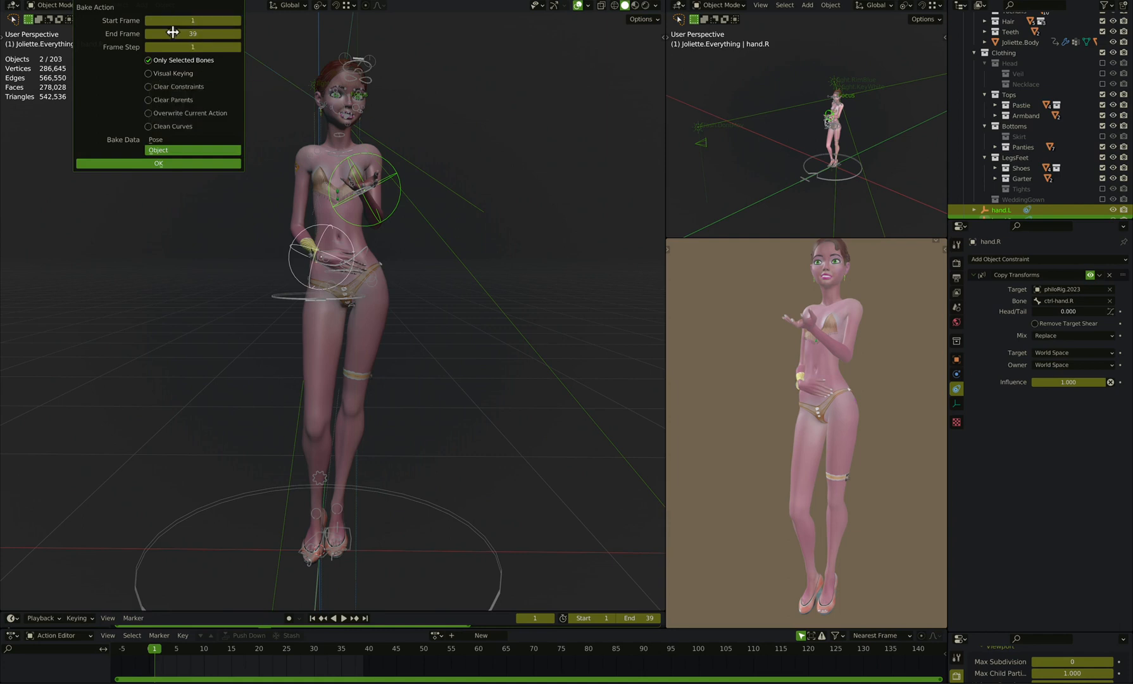
click(148, 73)
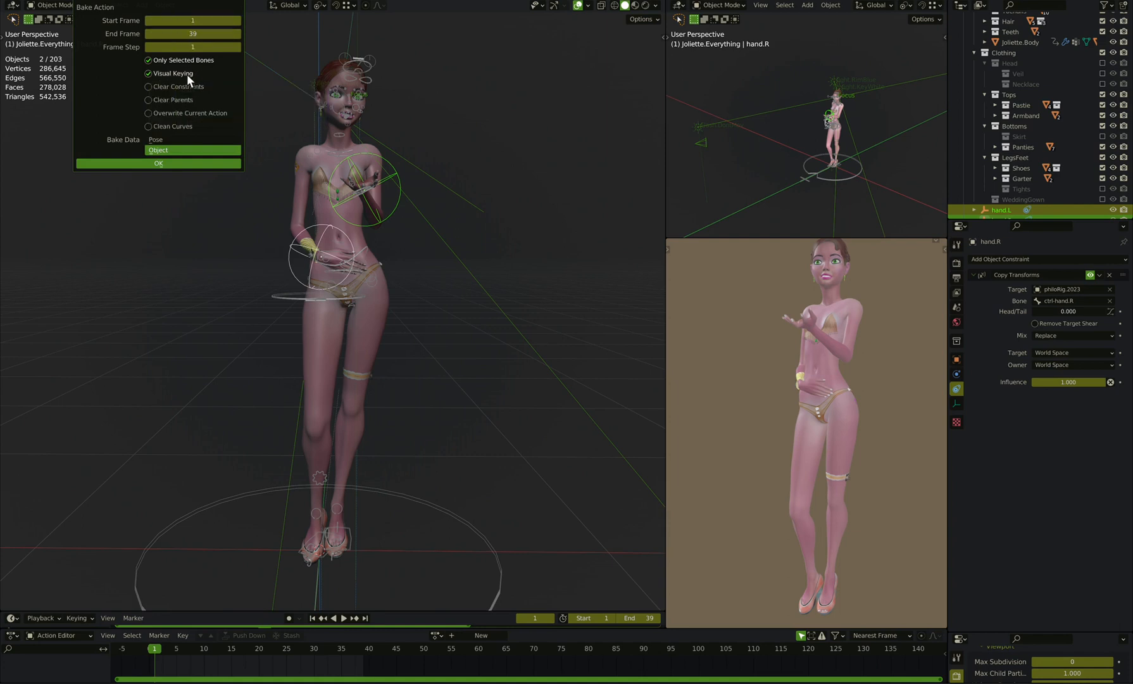
click(148, 87)
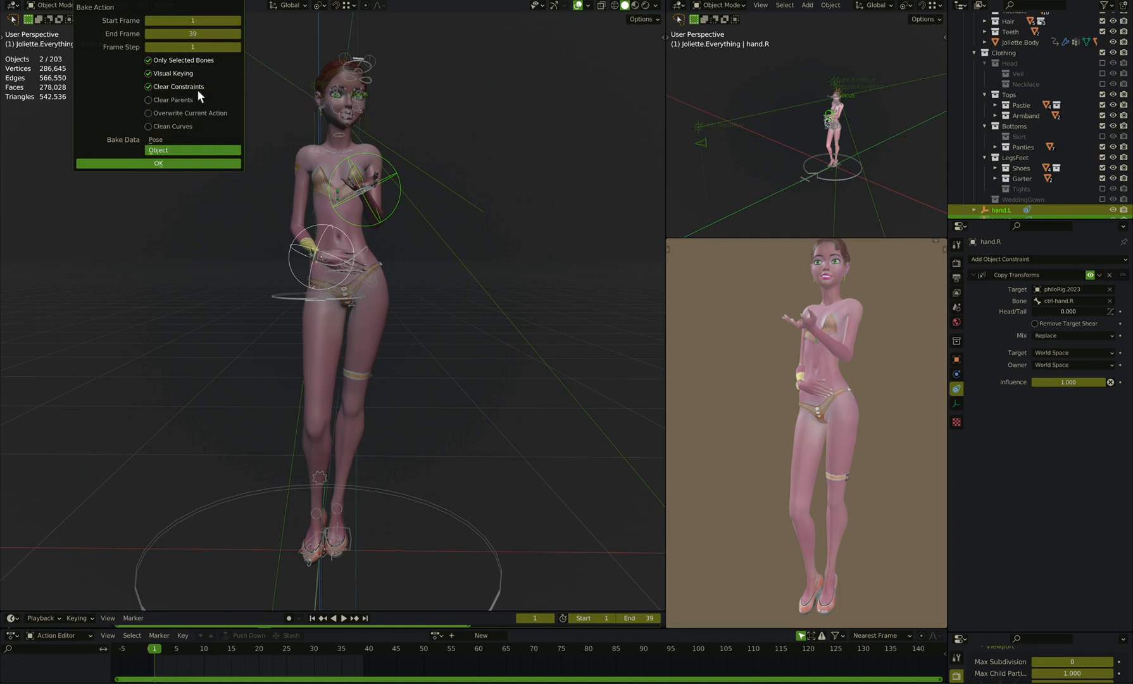
mouse_move(189, 127)
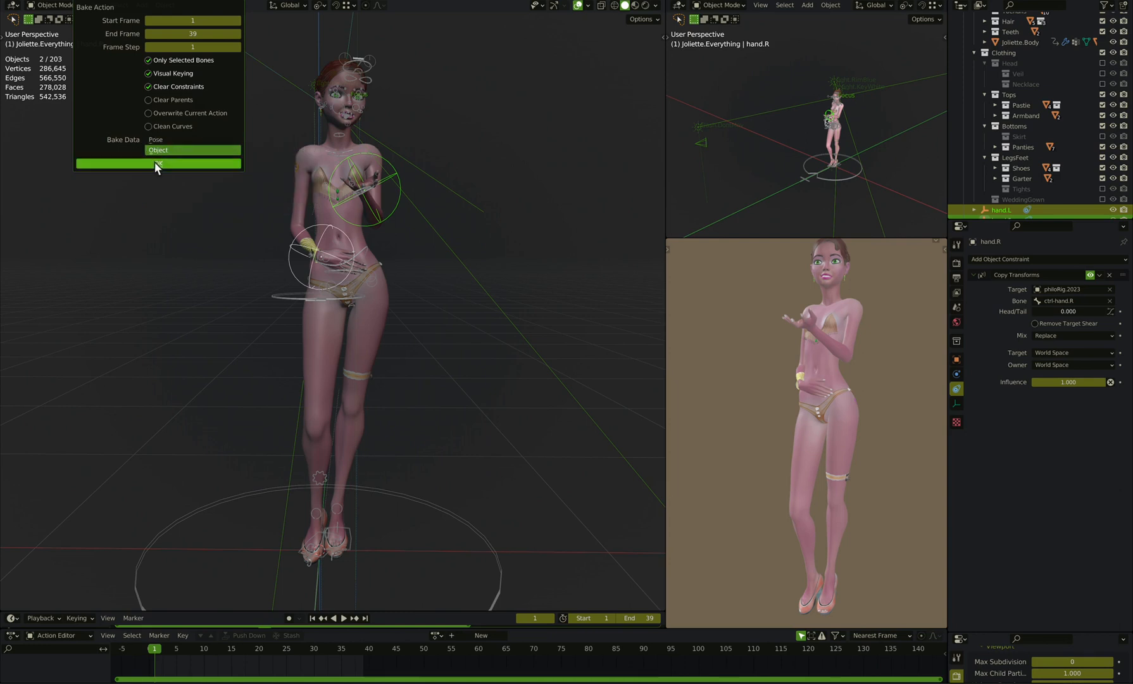
click(158, 164)
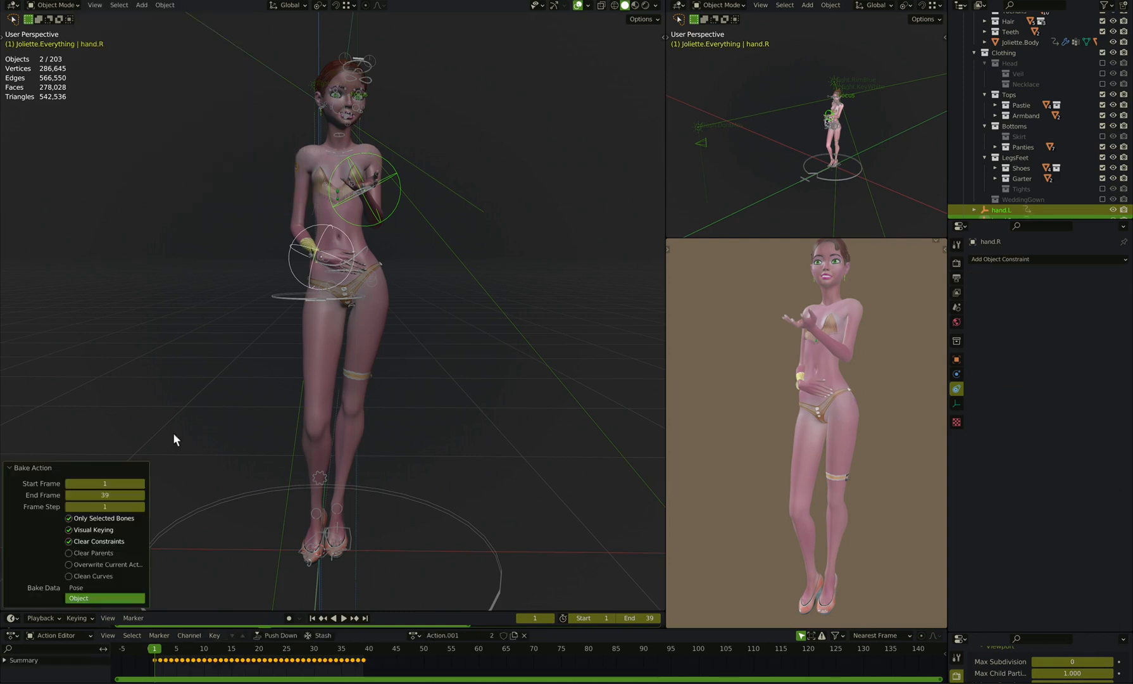
mouse_move(204, 391)
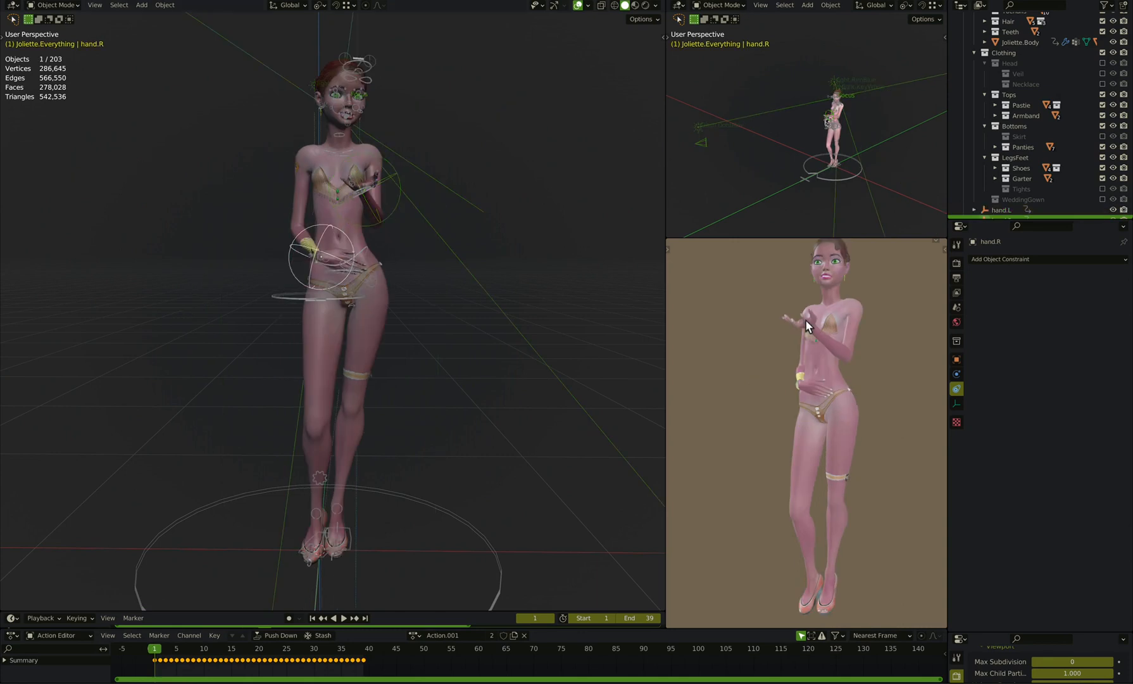
mouse_move(149, 95)
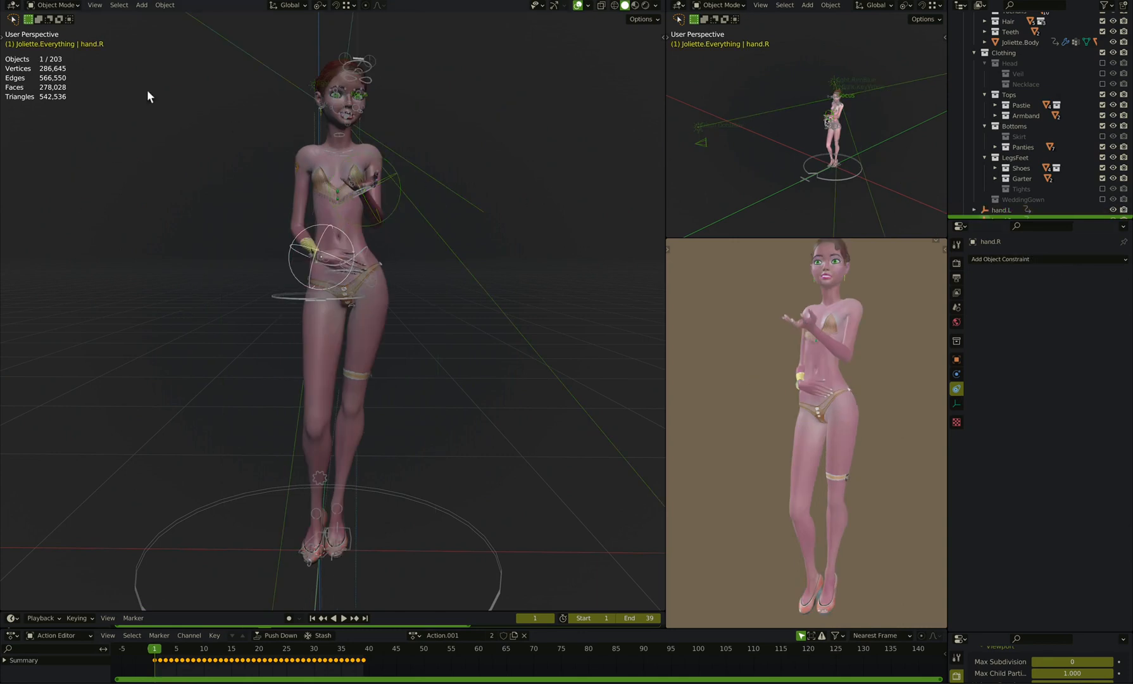
Step: Select the philoRig.2023 armature and switch it into Pose Mode
click(368, 188)
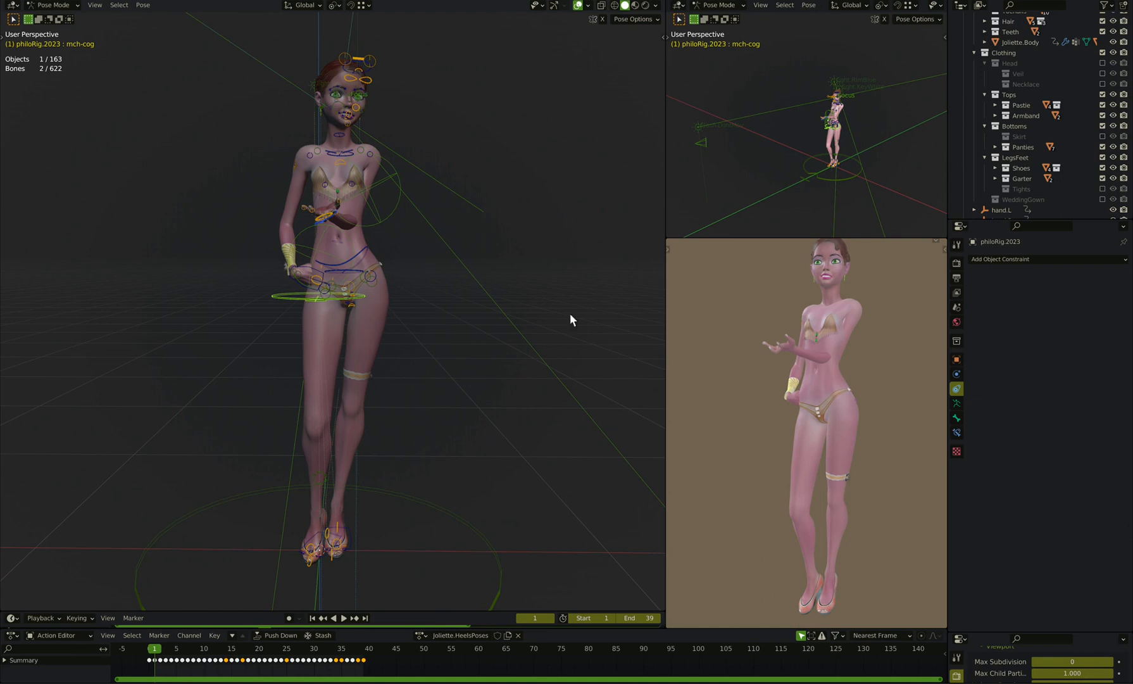
mouse_move(346, 213)
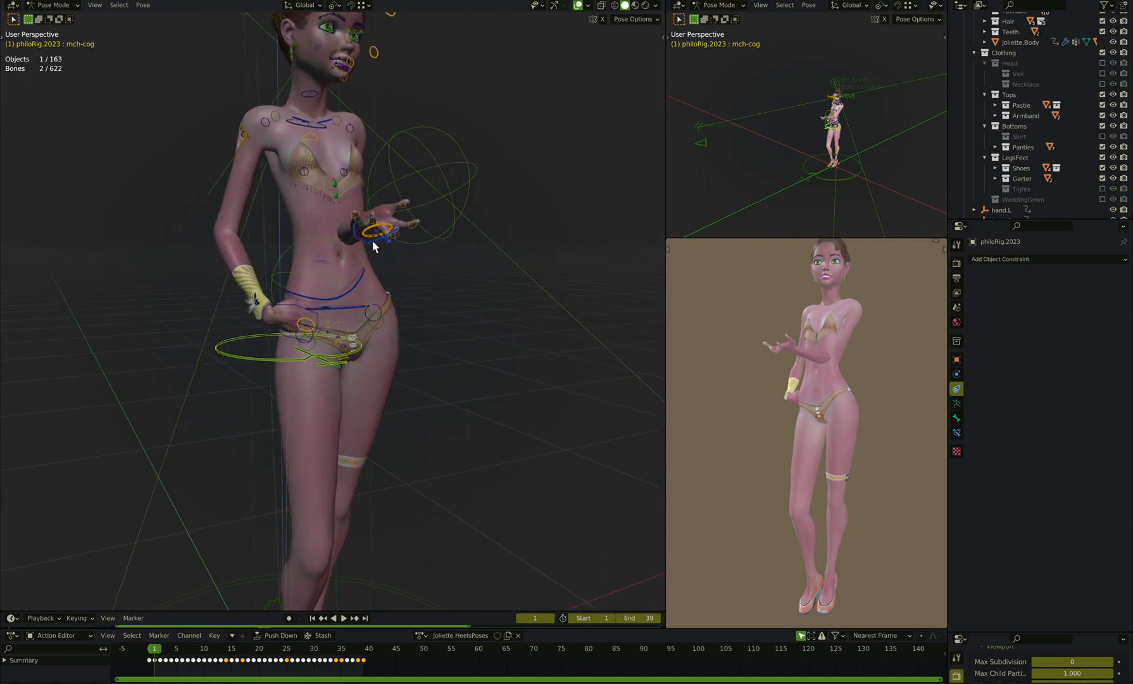
mouse_move(444, 184)
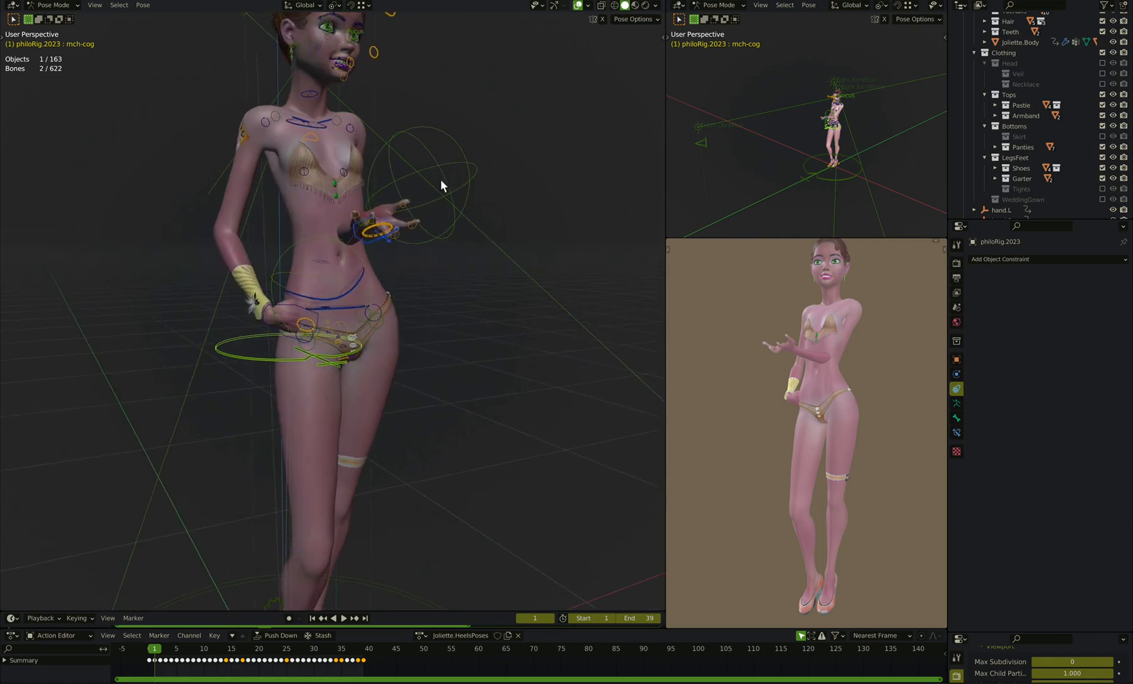
Step: Give ctrl-hand.L a Copy Transforms constraint targeting hand.L, then delete the stray Empty
click(955, 434)
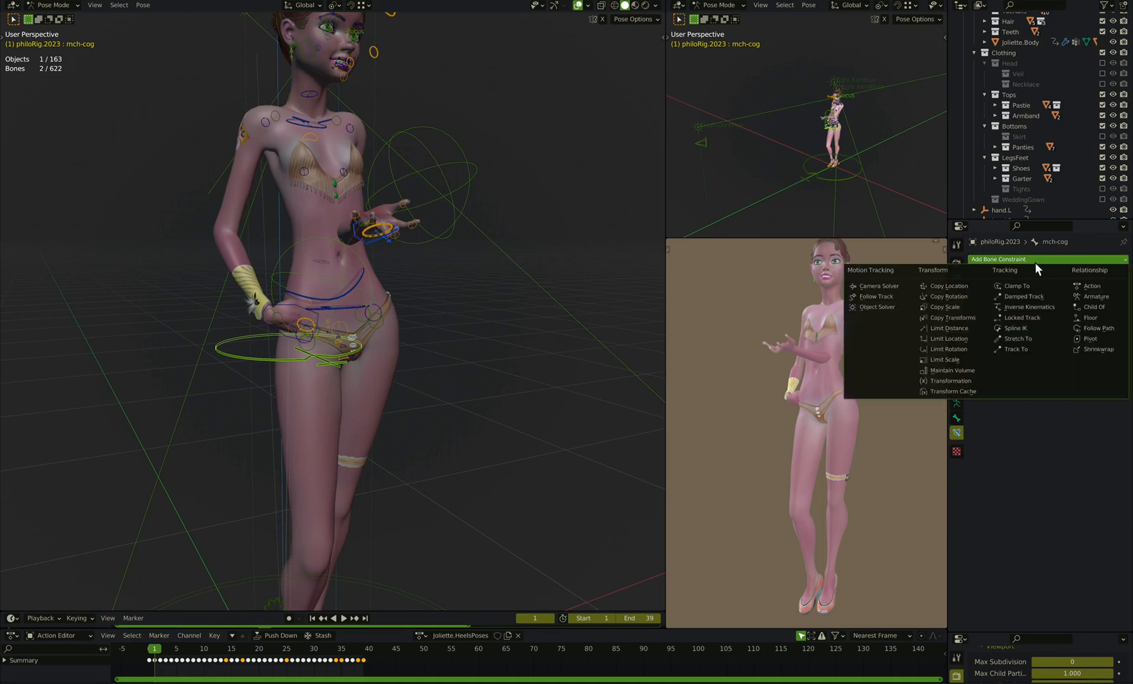
click(952, 317)
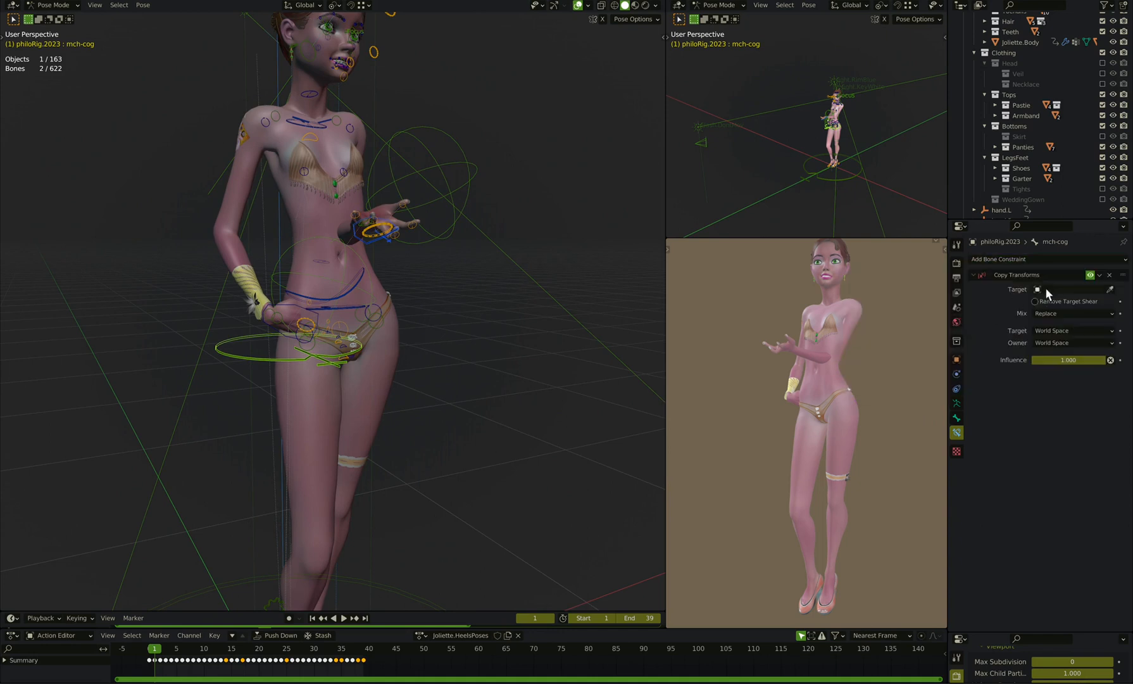
click(1070, 289)
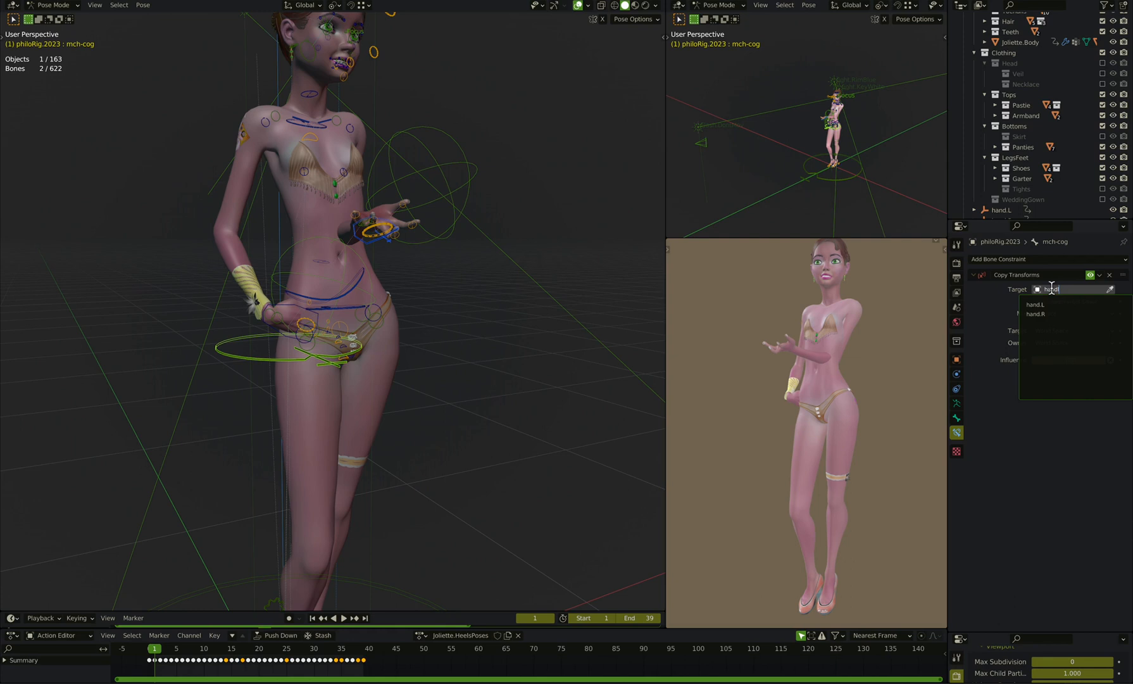
click(1035, 304)
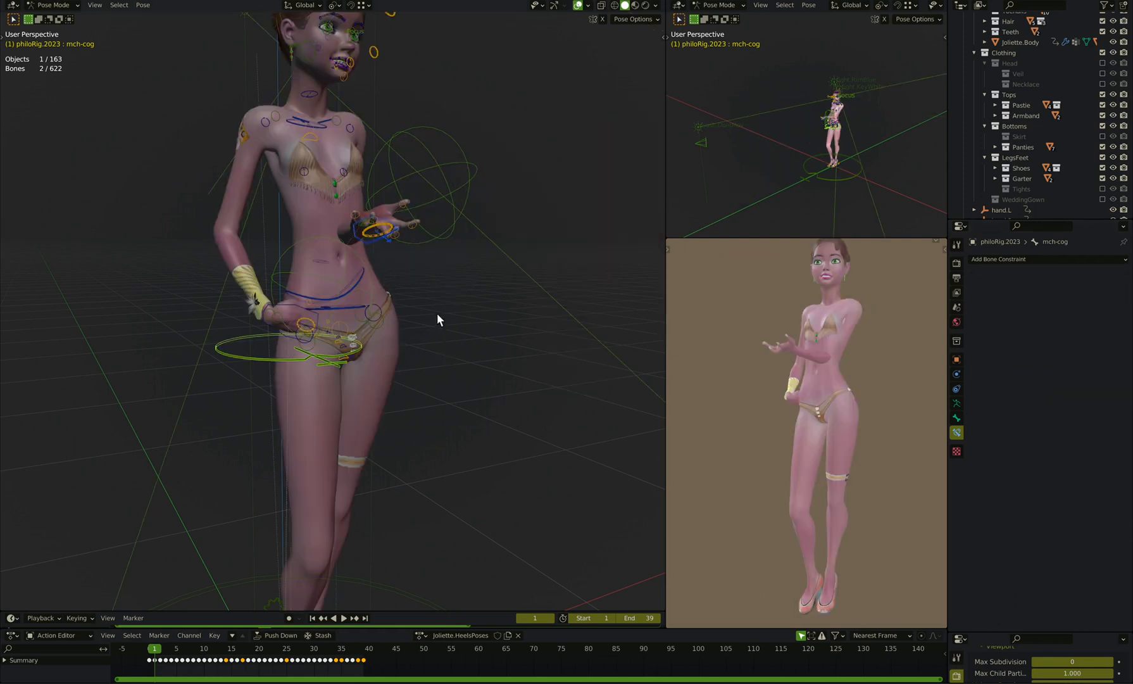
click(376, 234)
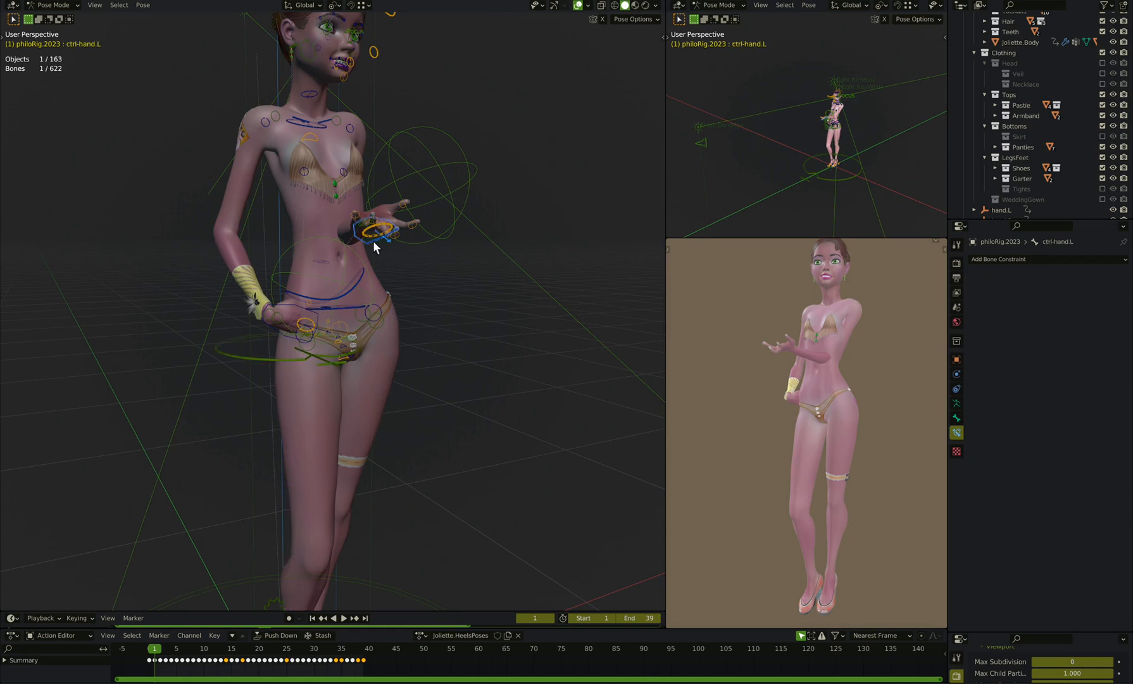
click(999, 259)
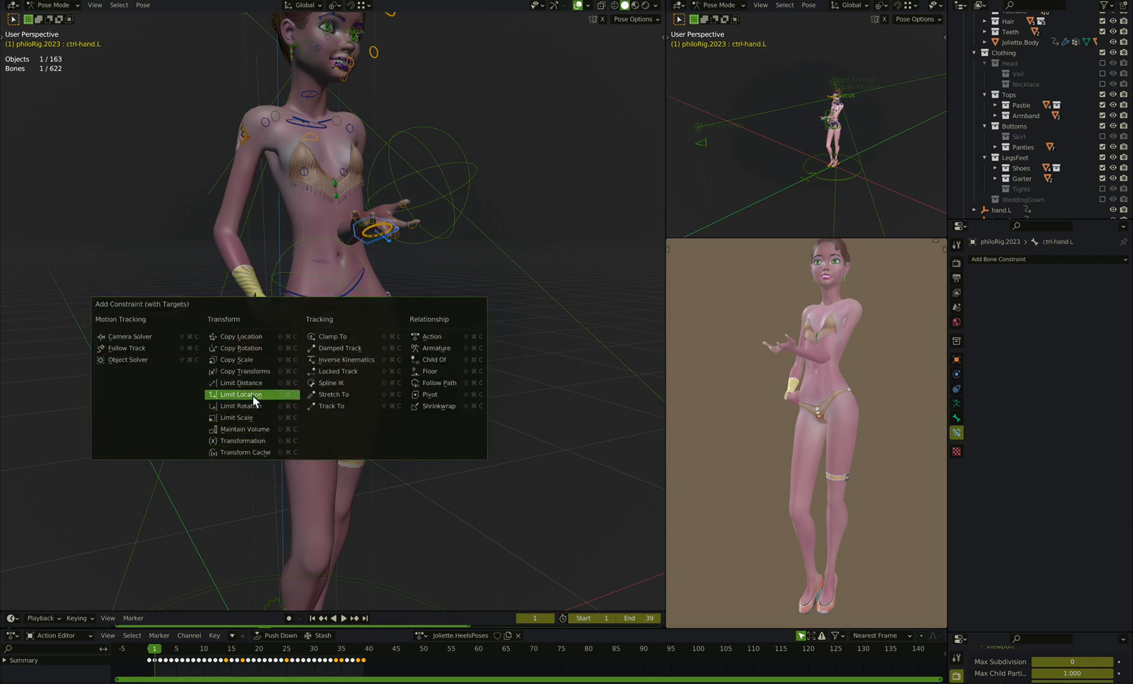
click(245, 371)
text(hand)
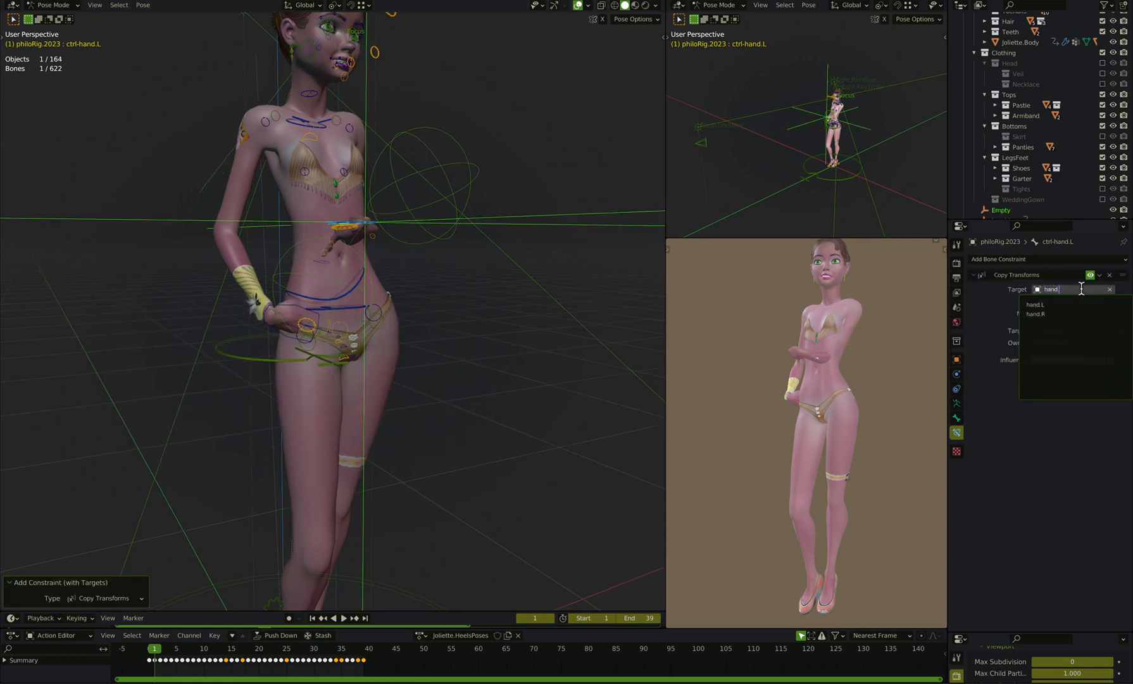
click(1035, 305)
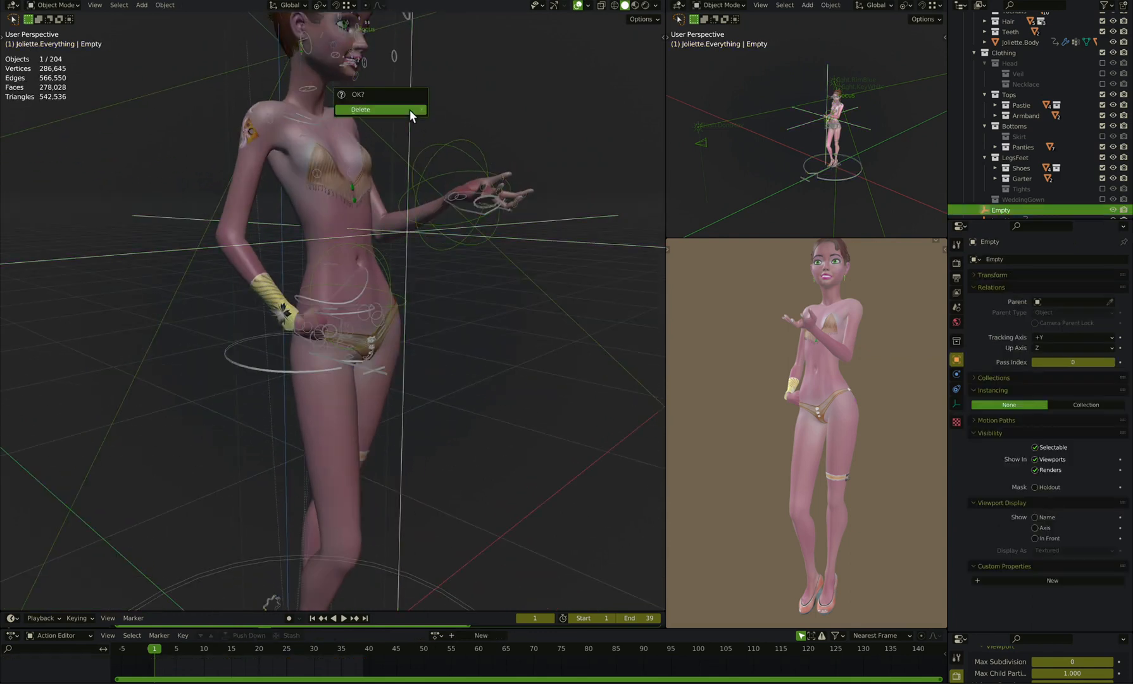
click(359, 109)
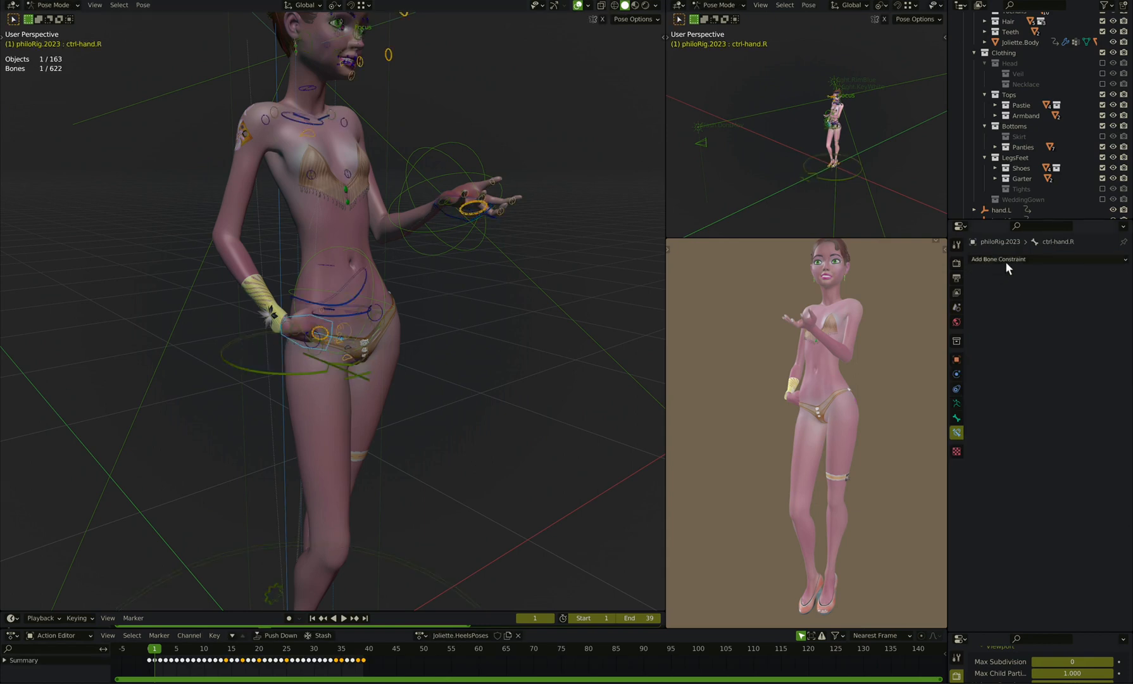
Step: Add a Copy Transforms constraint to ctrl-hand.R with hand.R as its target
click(999, 259)
text(hand.)
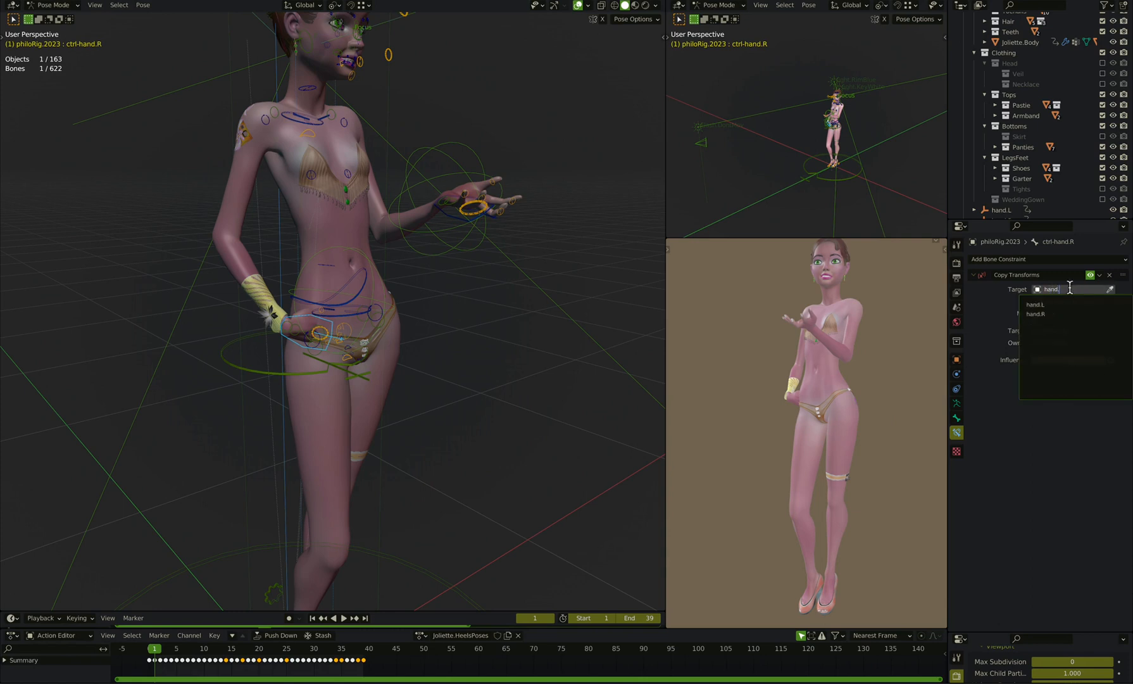
click(1036, 313)
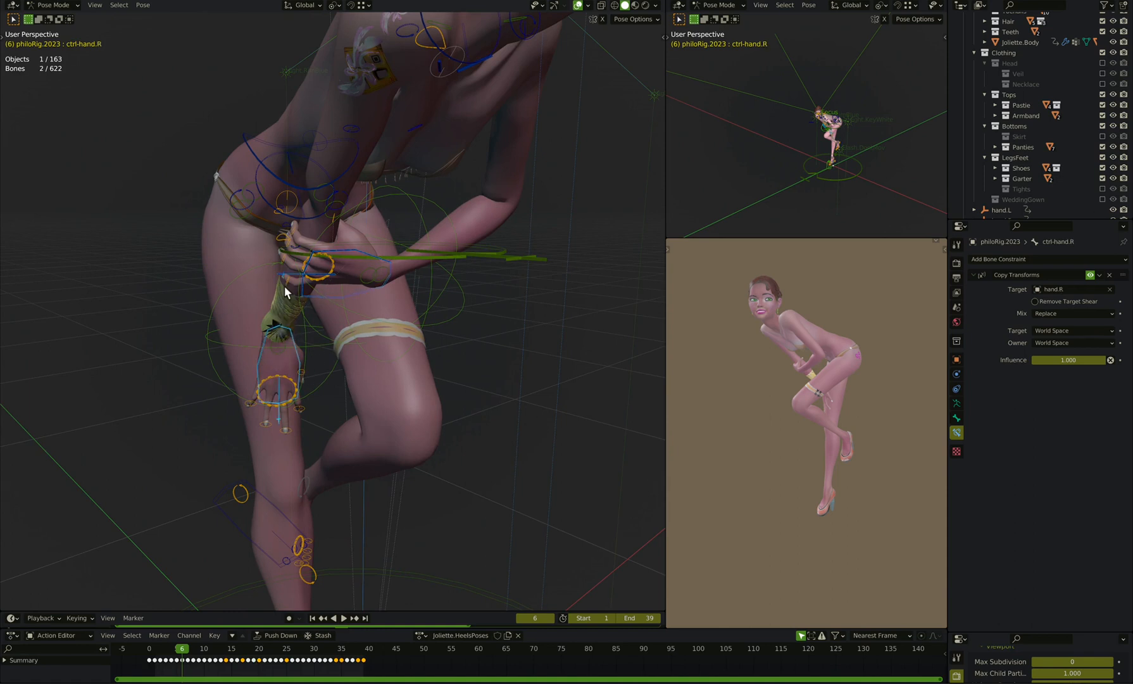
mouse_move(143, 37)
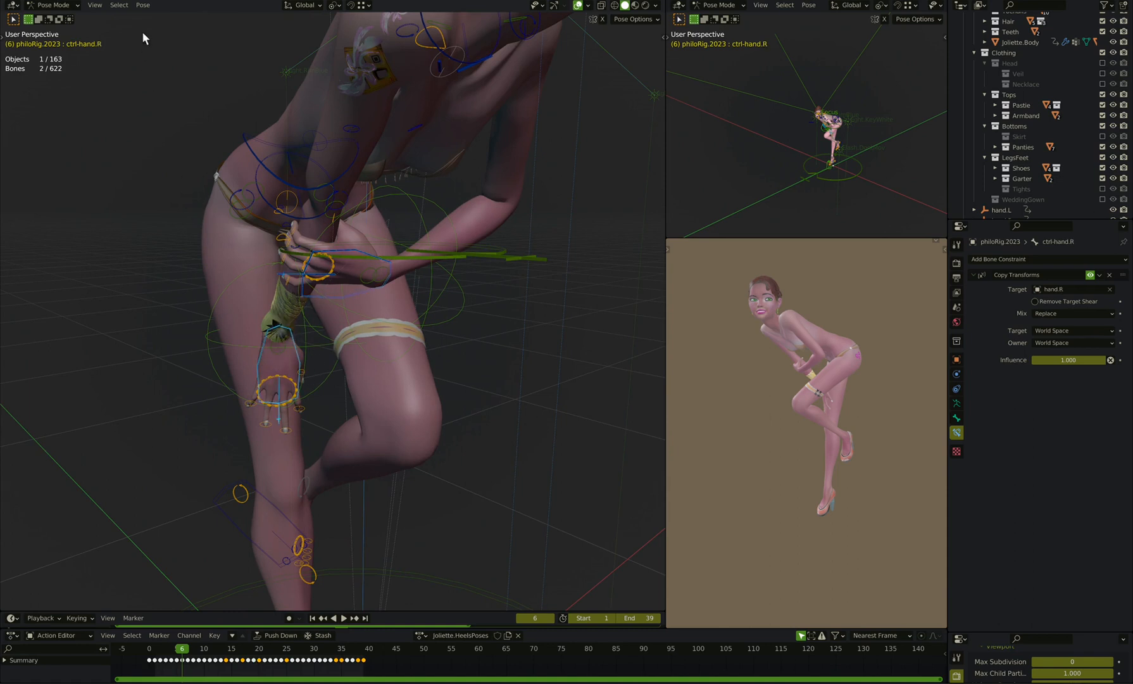
Step: Bake the hand control bones to keyframes 1–39 with Visual Keying, Clear Constraints and Overwrite Current Action
click(143, 5)
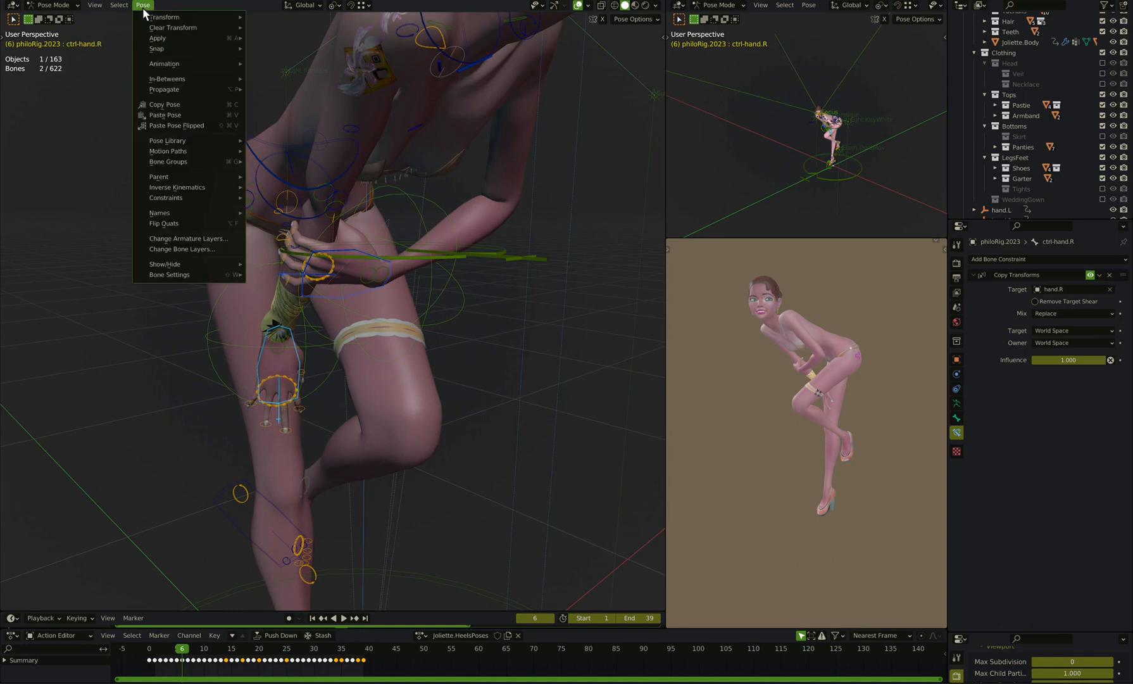
mouse_move(166, 140)
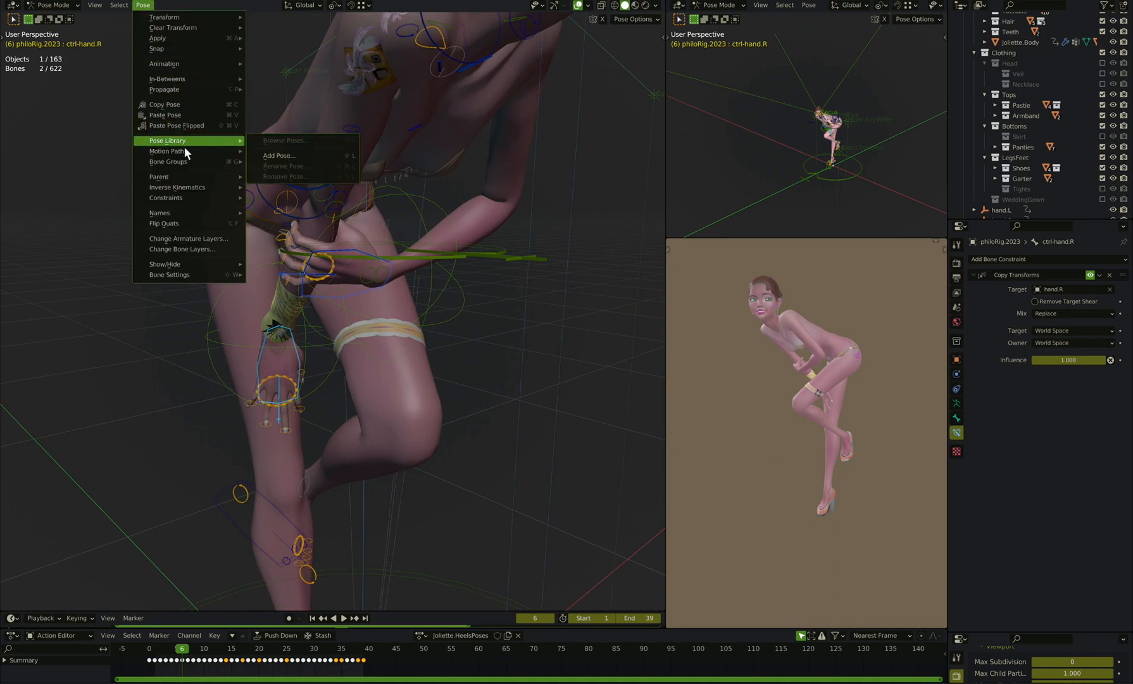
mouse_move(165, 63)
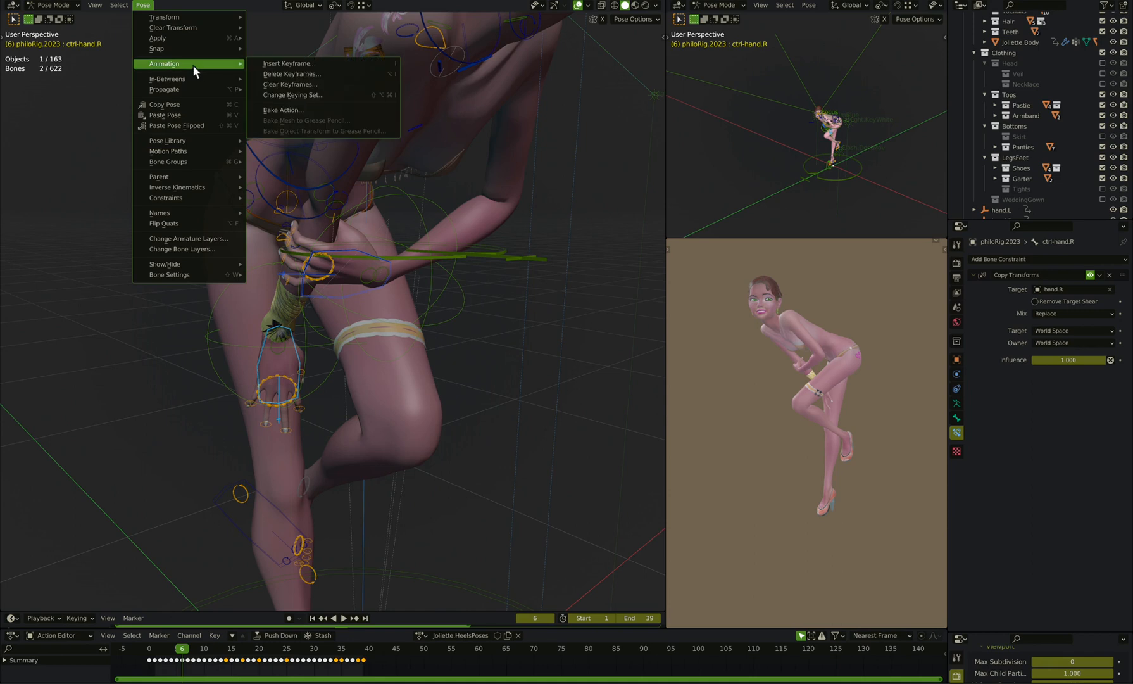
click(282, 110)
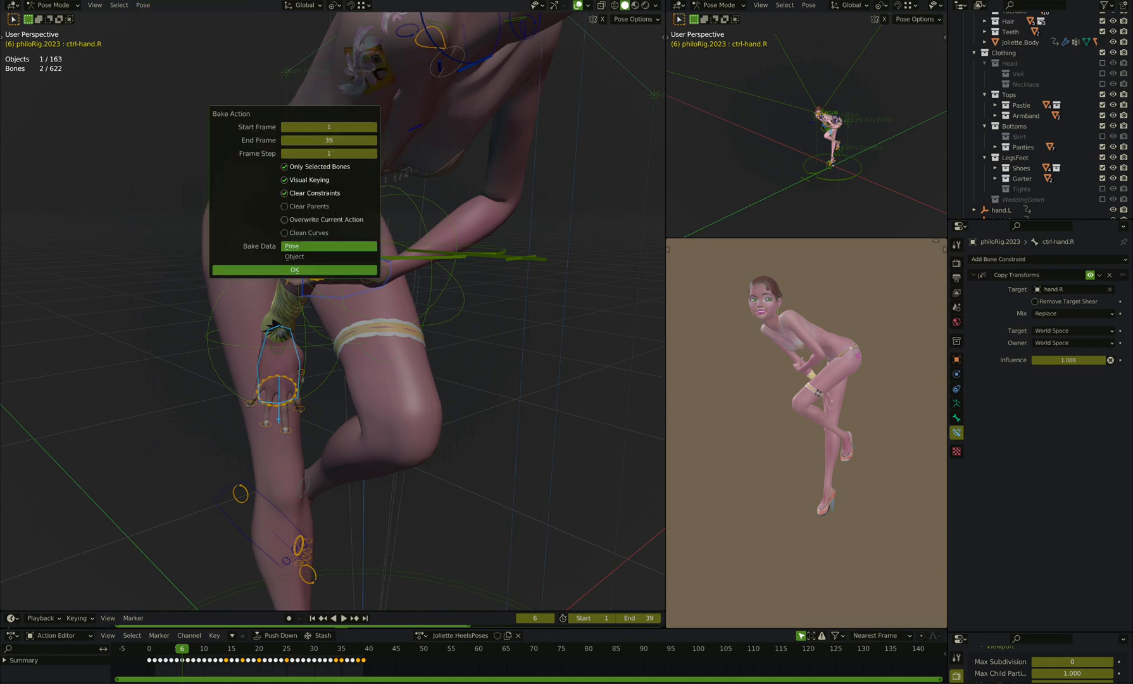
click(284, 219)
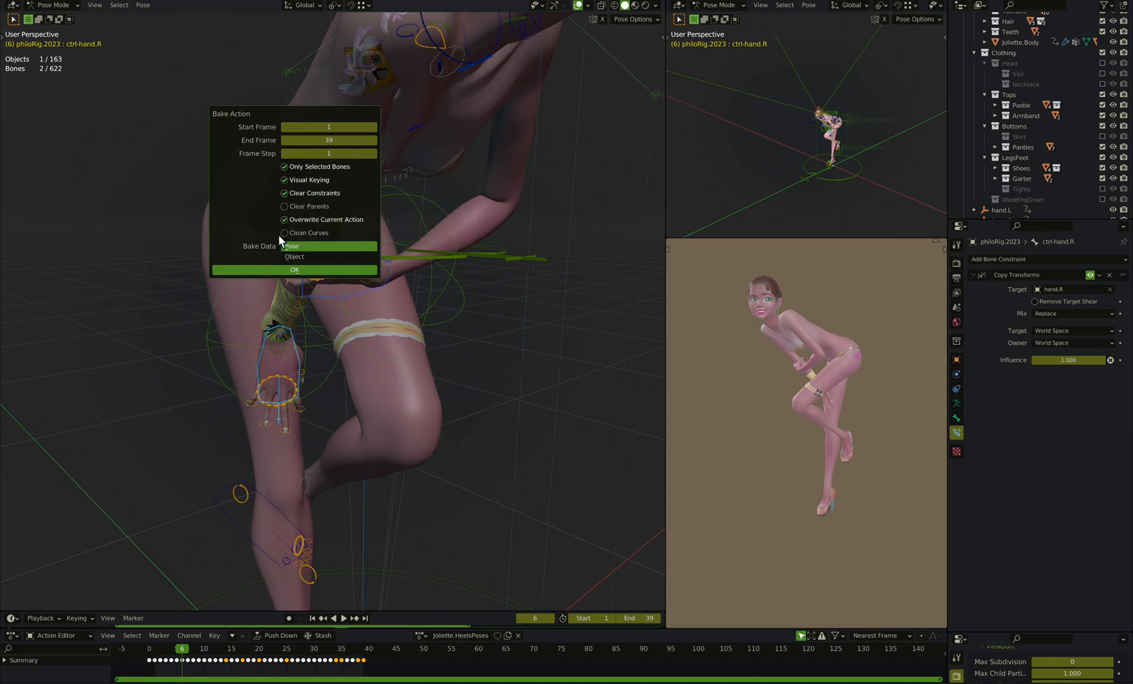
mouse_move(260, 224)
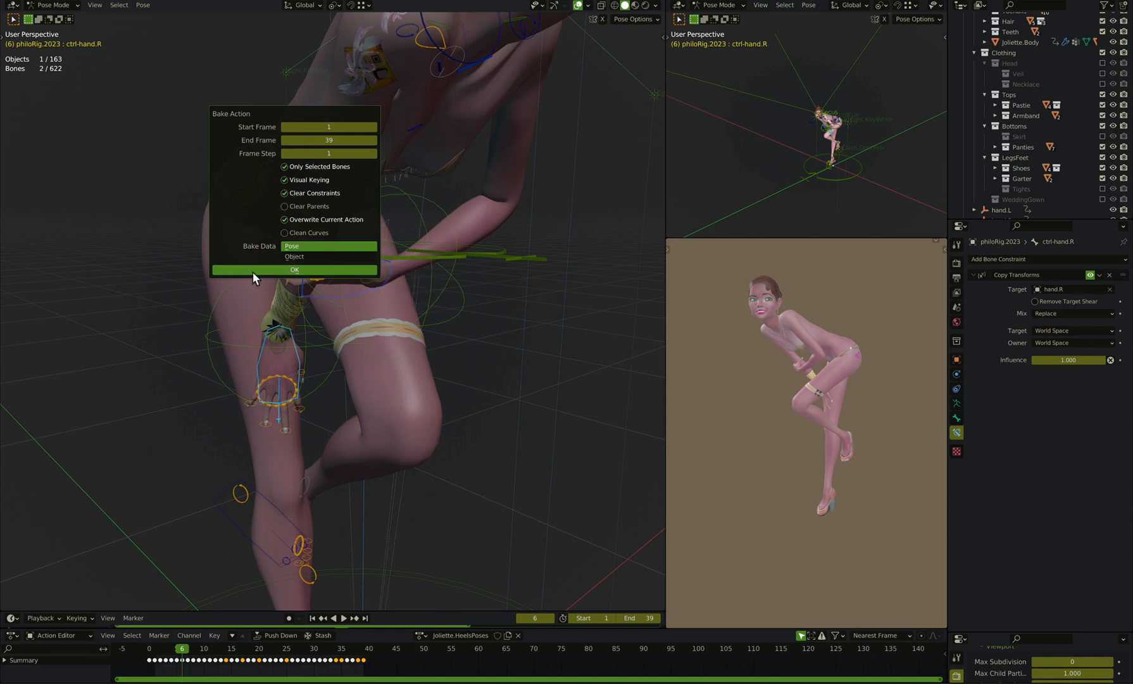
click(293, 272)
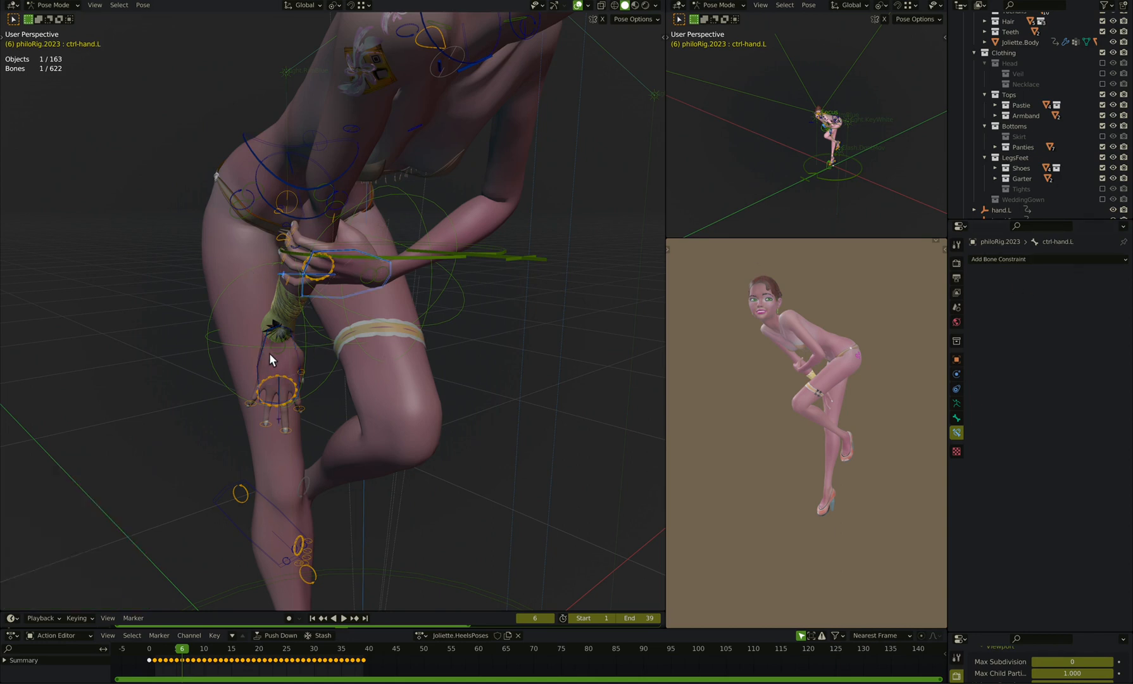
mouse_move(261, 370)
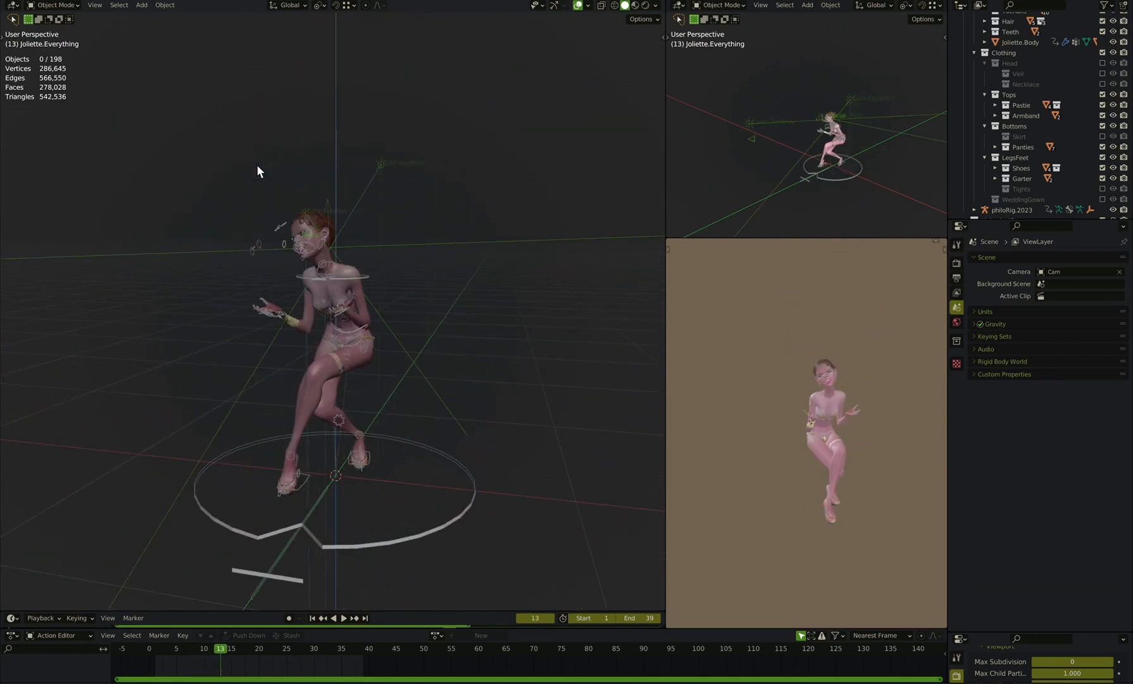
mouse_move(286, 307)
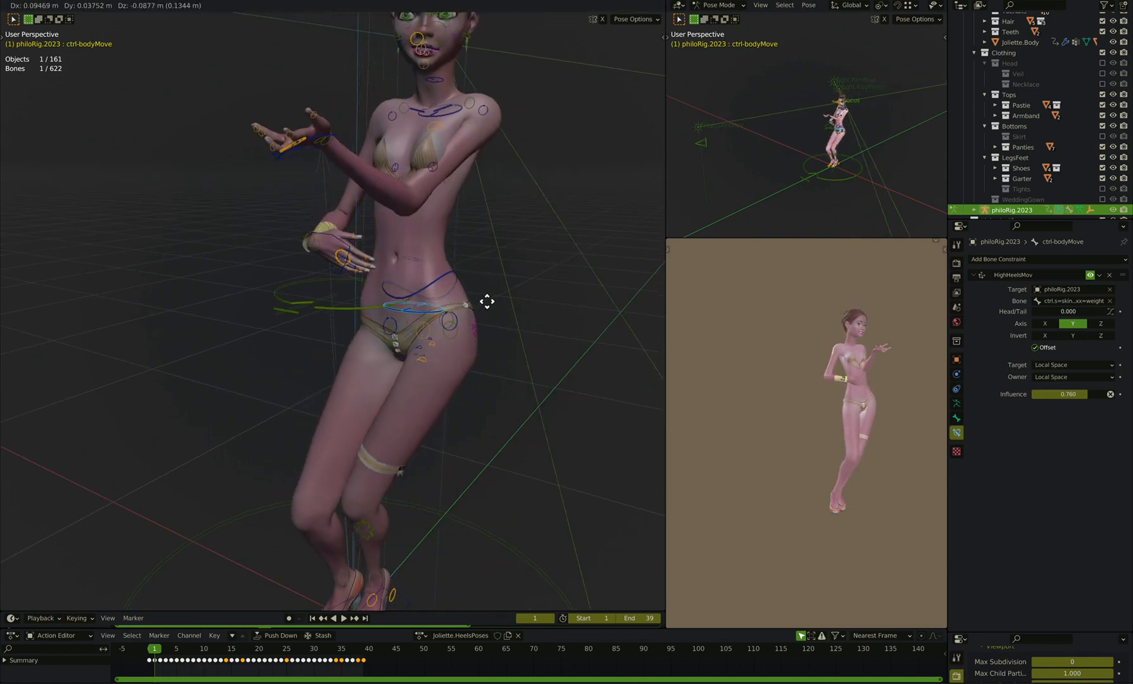
drag(487, 301, 442, 273)
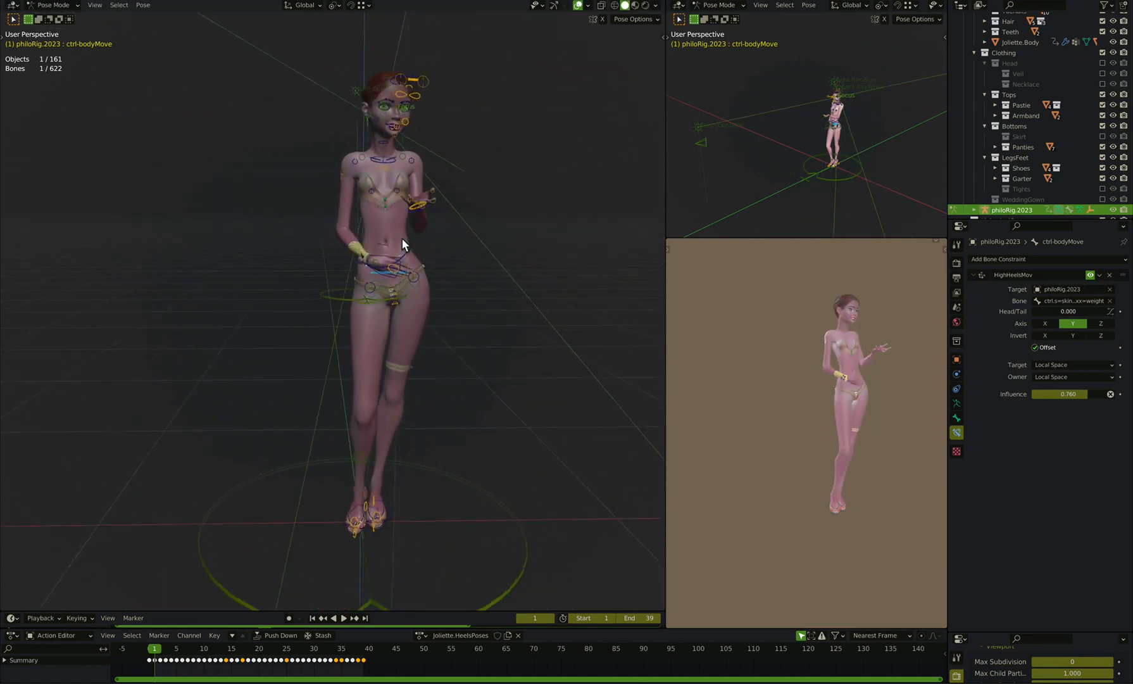
click(365, 618)
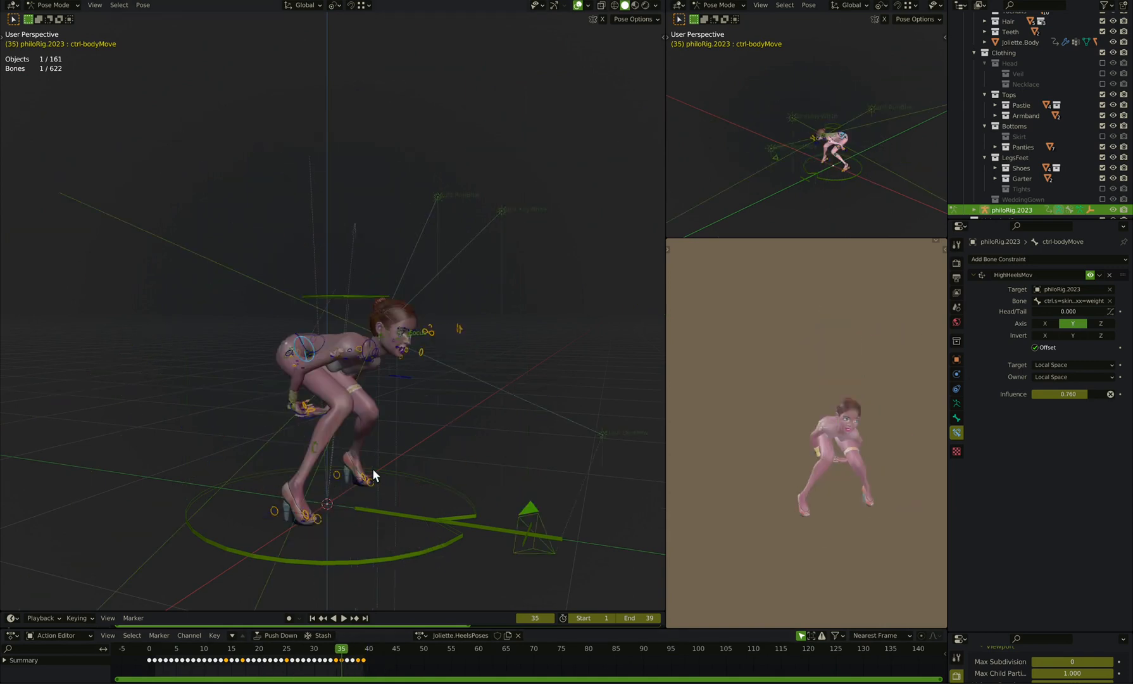
click(328, 648)
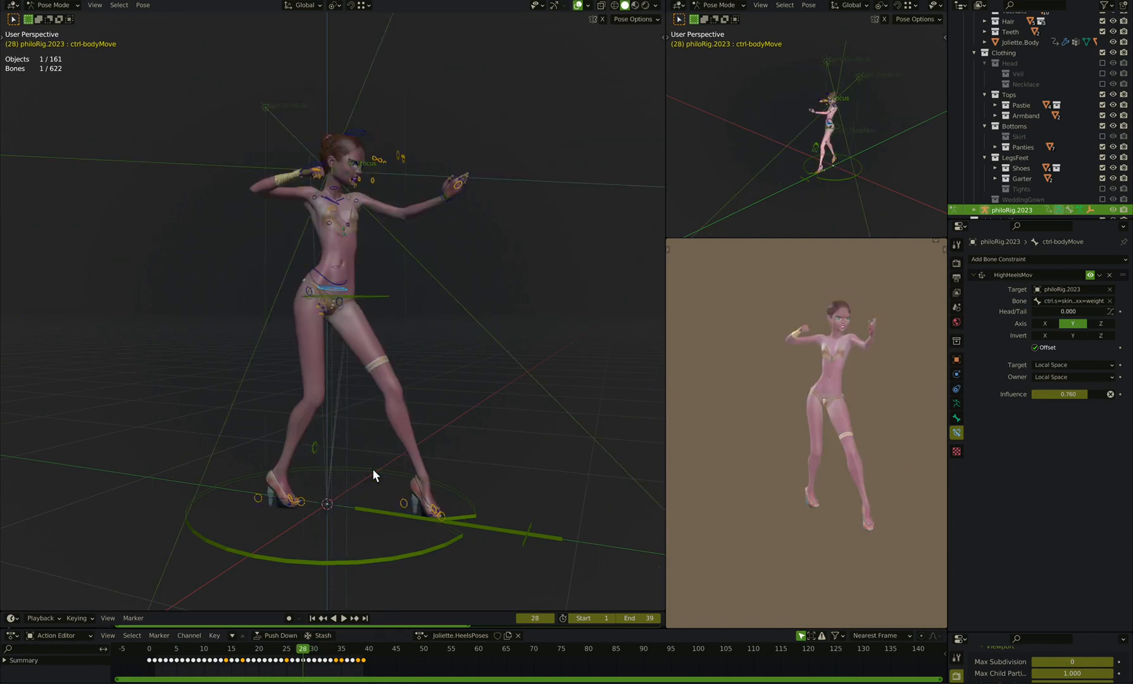
click(270, 647)
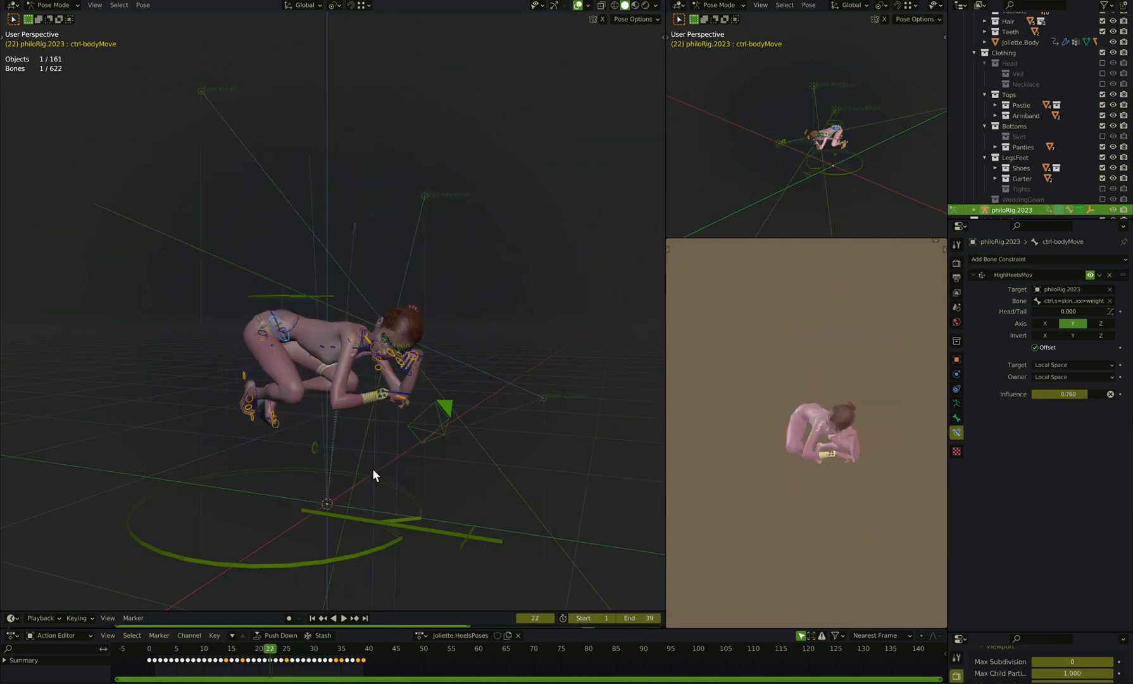
click(244, 648)
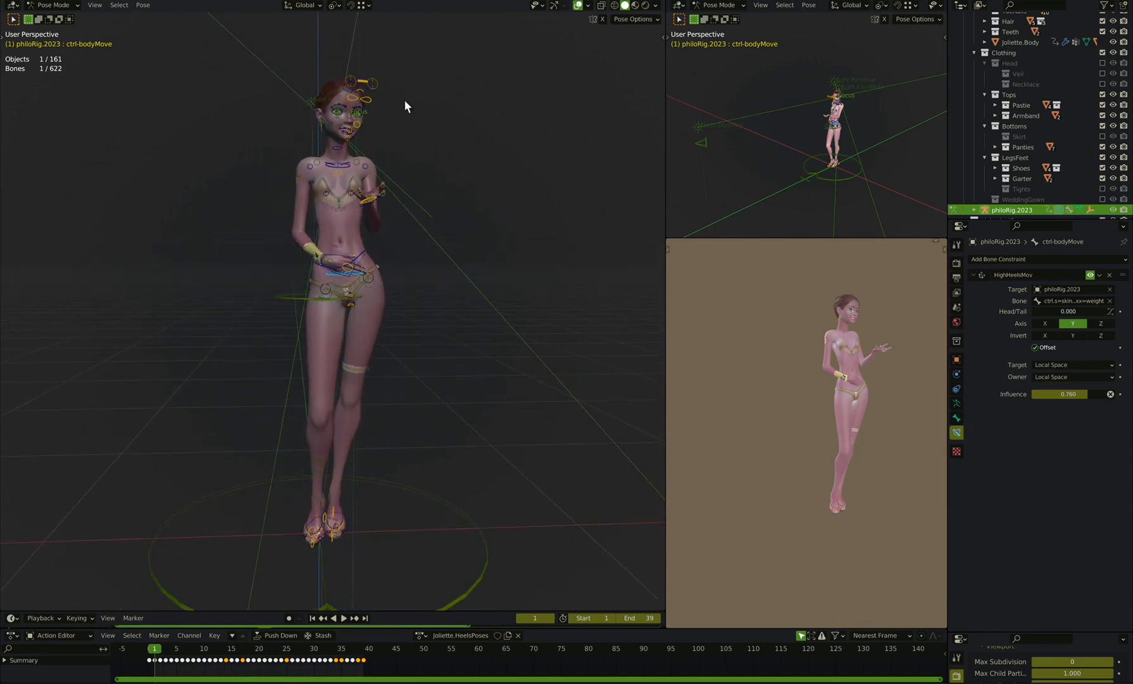
mouse_move(397, 209)
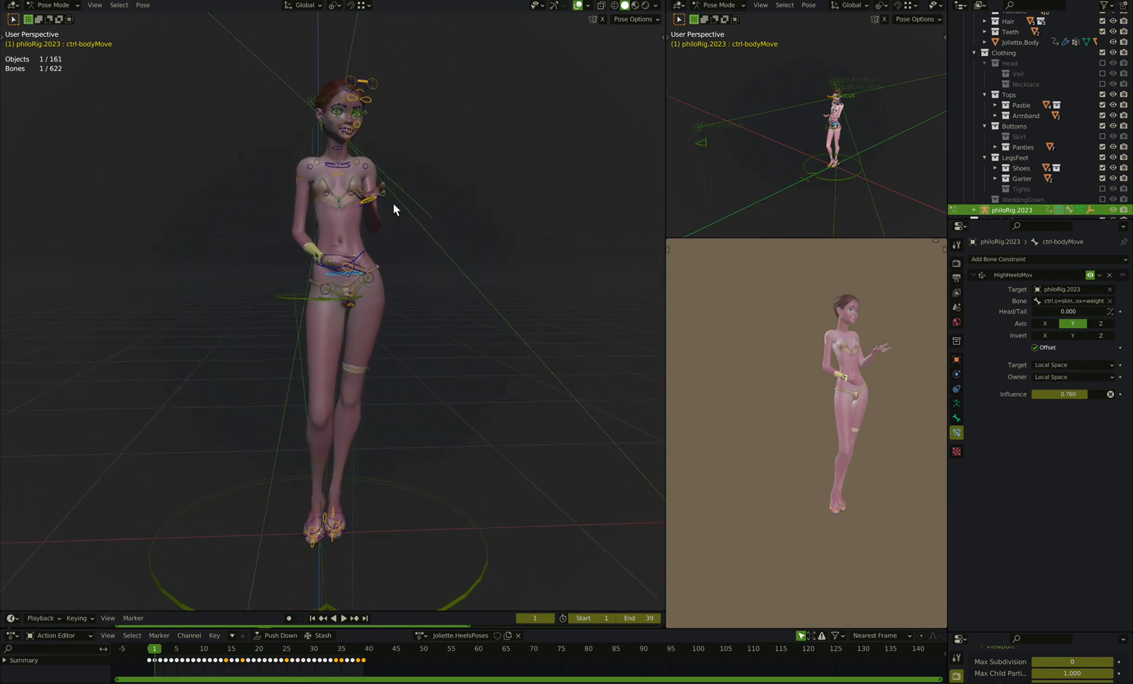